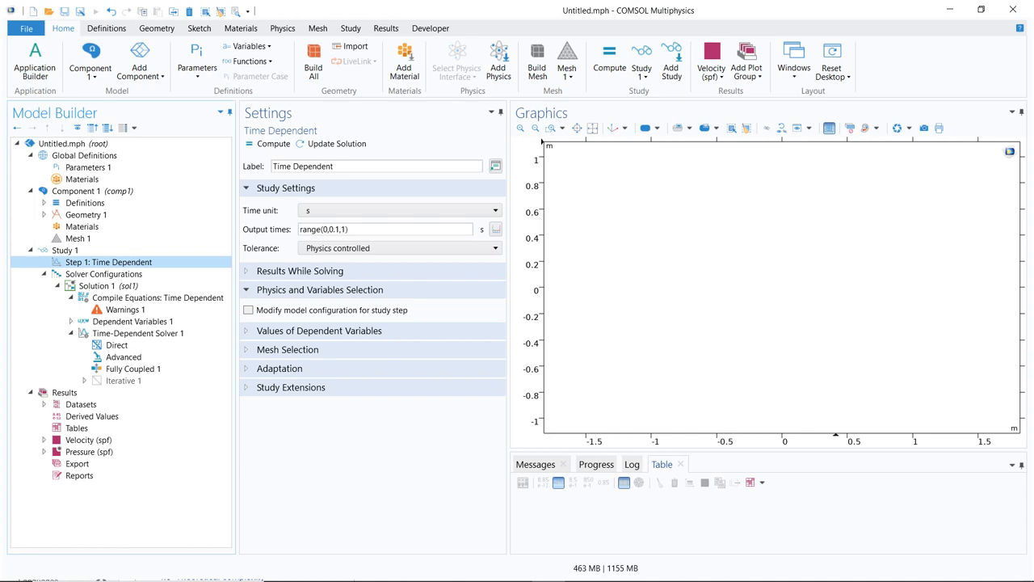
- View the Direct node's settings under Time-Dependent Solver 1, then return to the solver's own settings
click(137, 332)
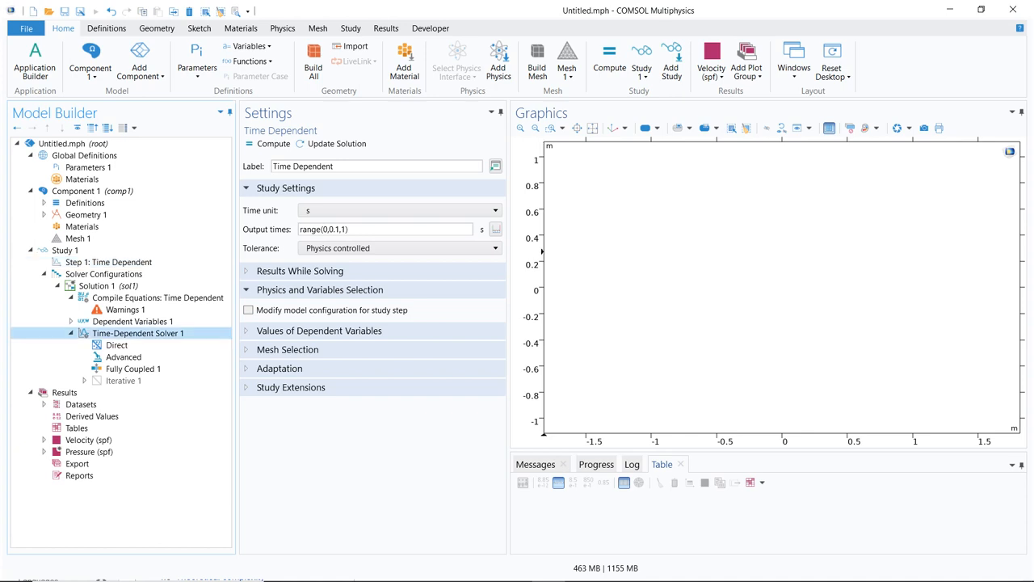
click(139, 333)
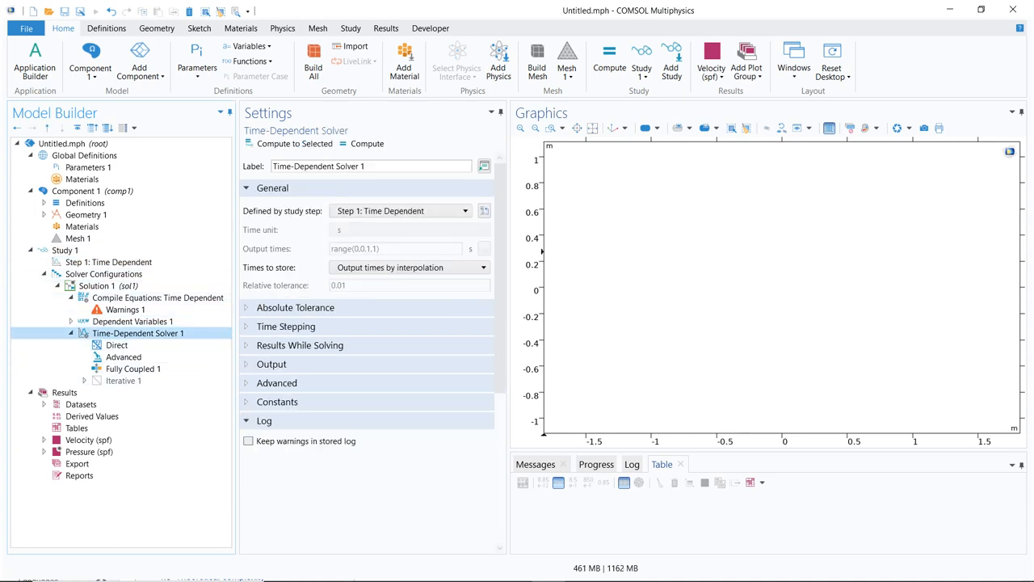
click(117, 345)
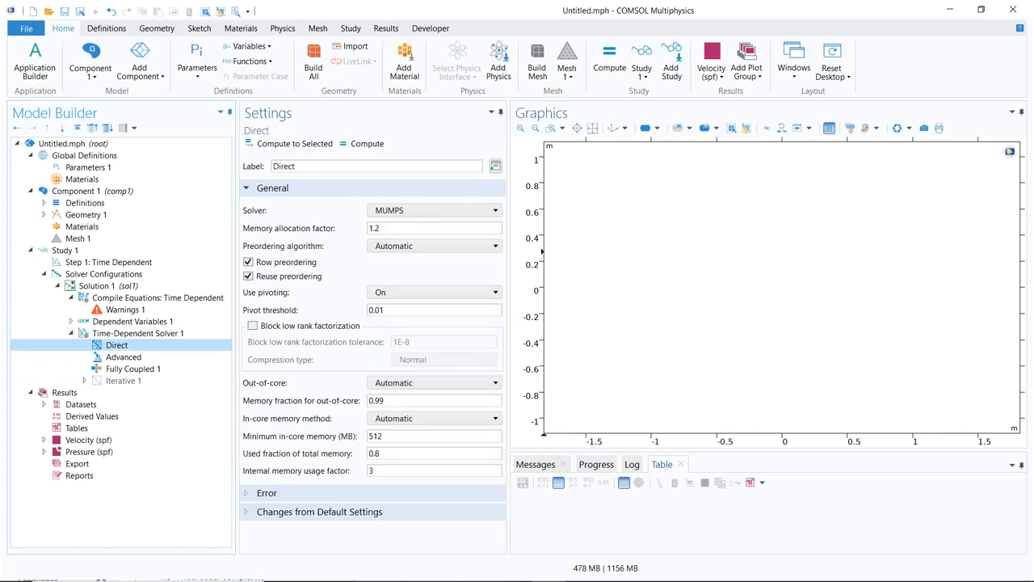
click(137, 333)
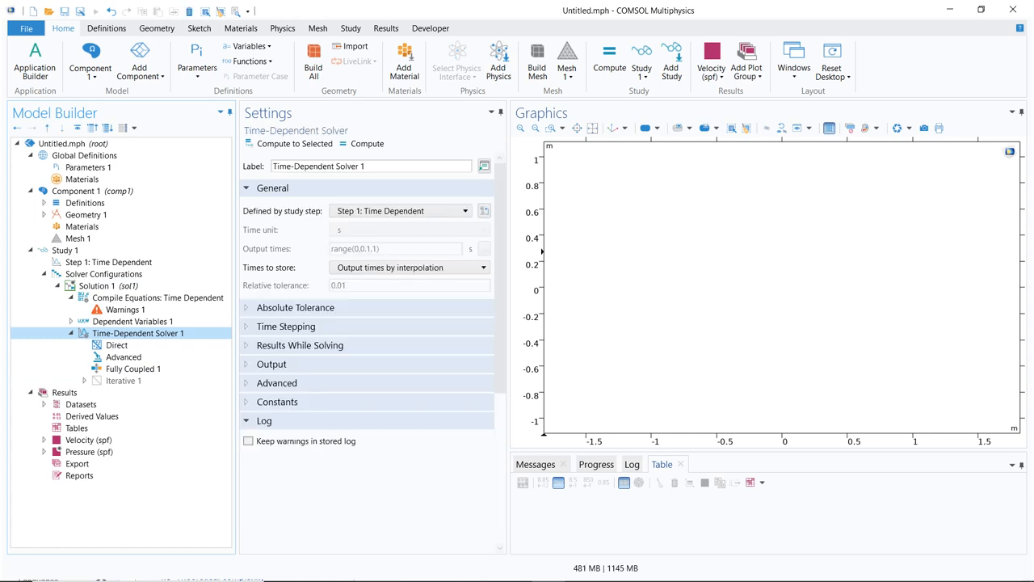
- Show Time-Dependent Solver 1's context menu listing Direct, Iterative, Fully Coupled and Segregated features
right_click(138, 333)
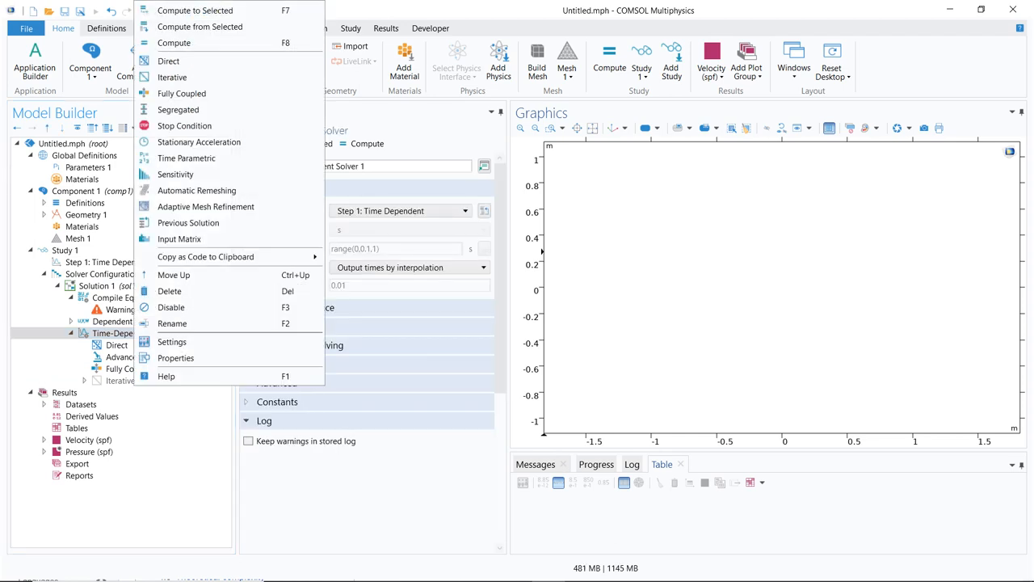
mouse_move(168, 61)
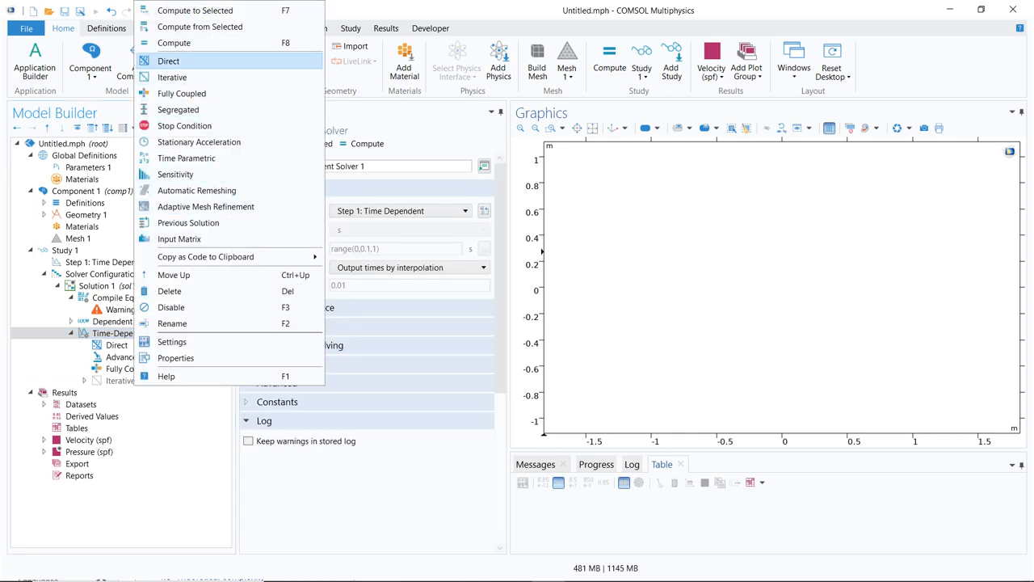
mouse_move(172, 78)
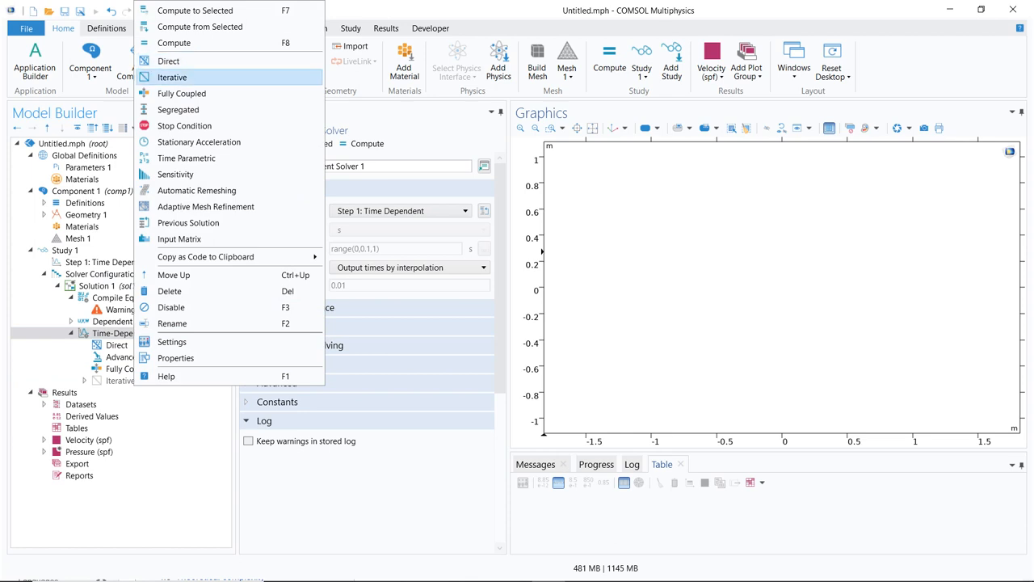
mouse_move(181, 93)
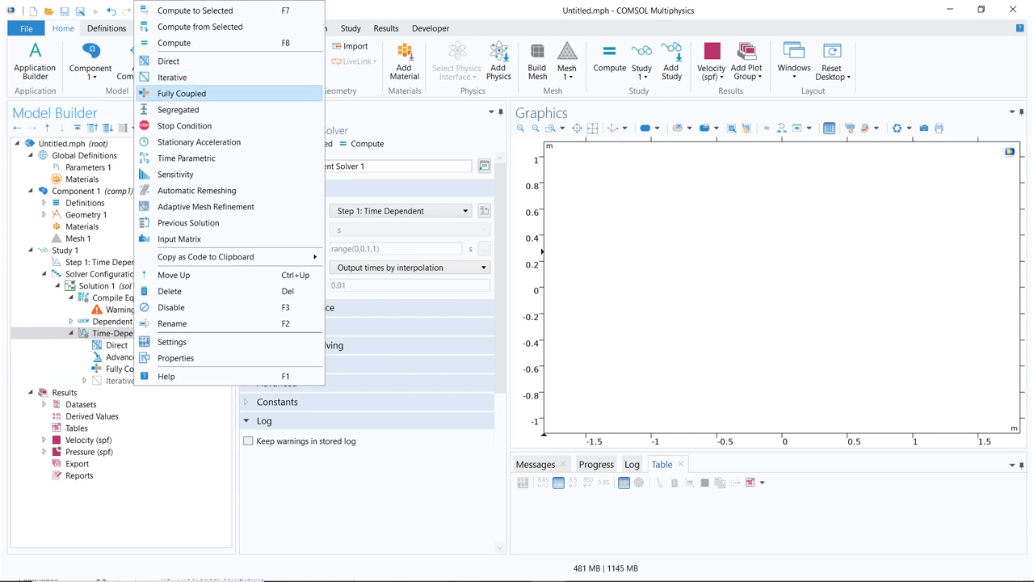
mouse_move(177, 110)
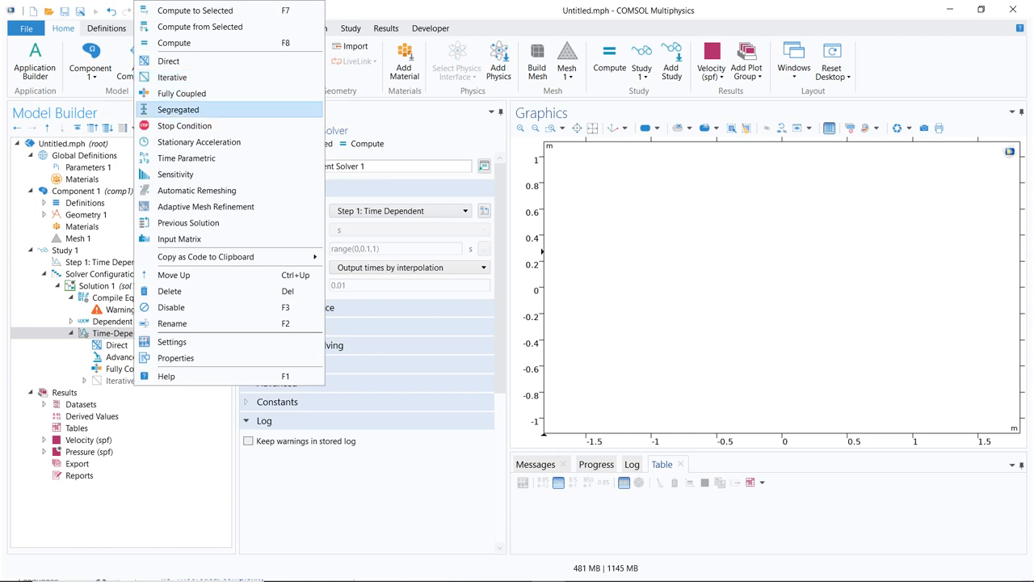
mouse_move(181, 93)
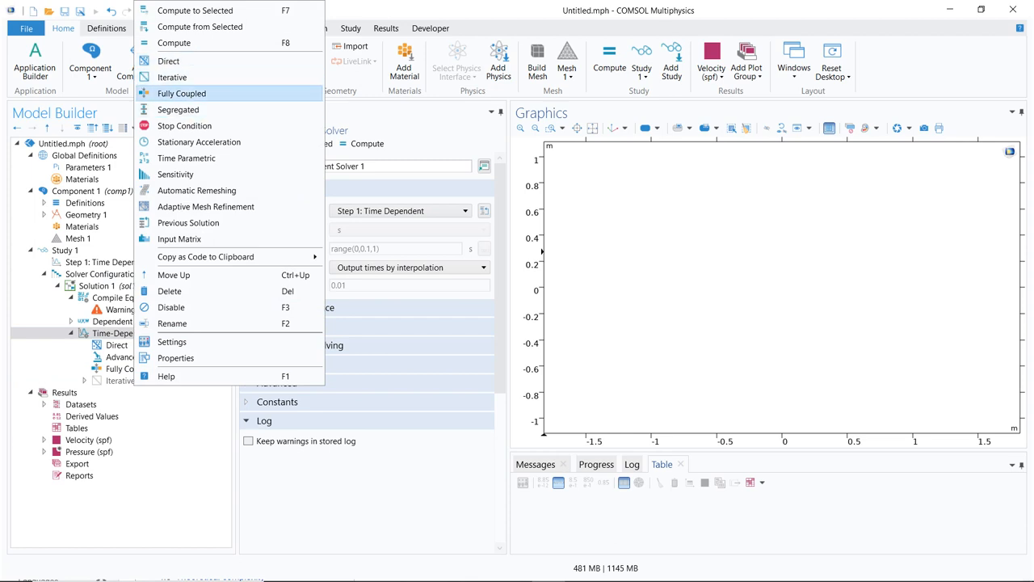
mouse_move(178, 110)
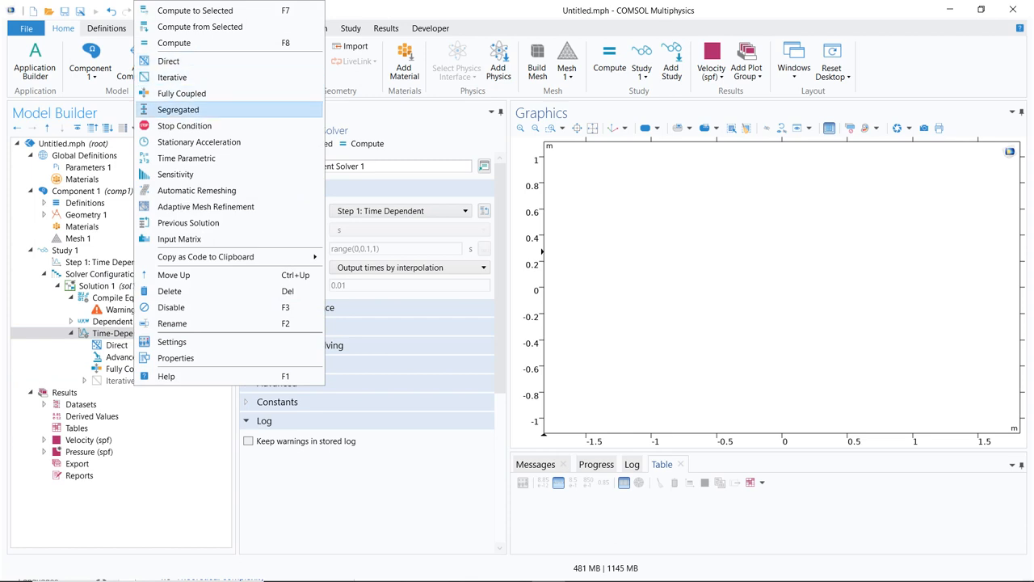
mouse_move(181, 92)
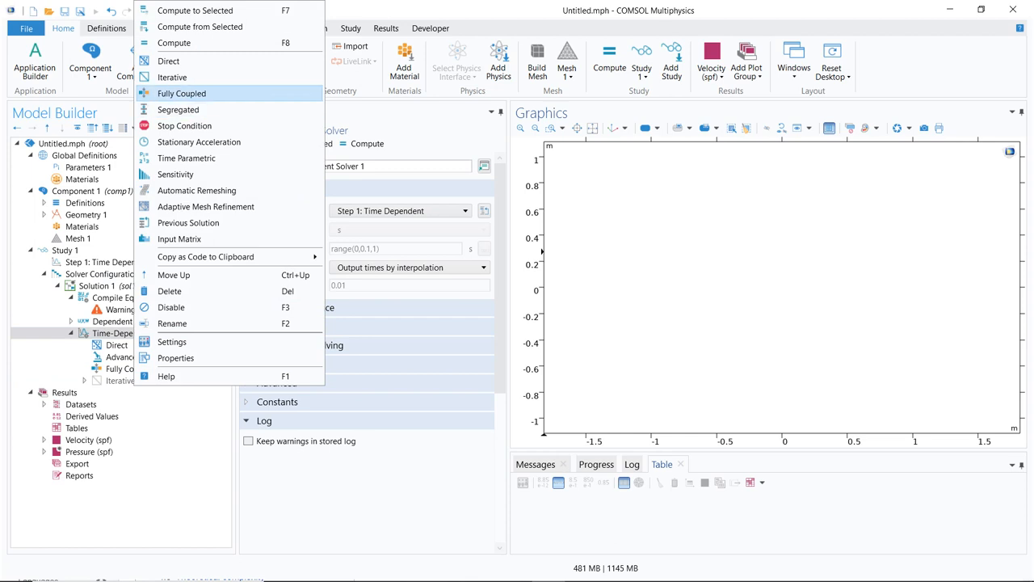
mouse_move(178, 110)
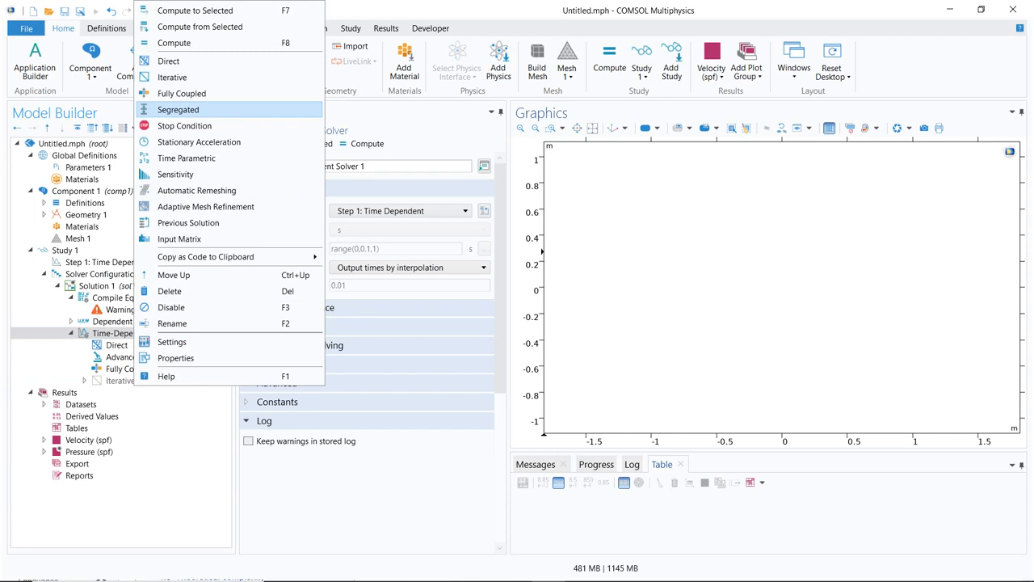
mouse_move(182, 92)
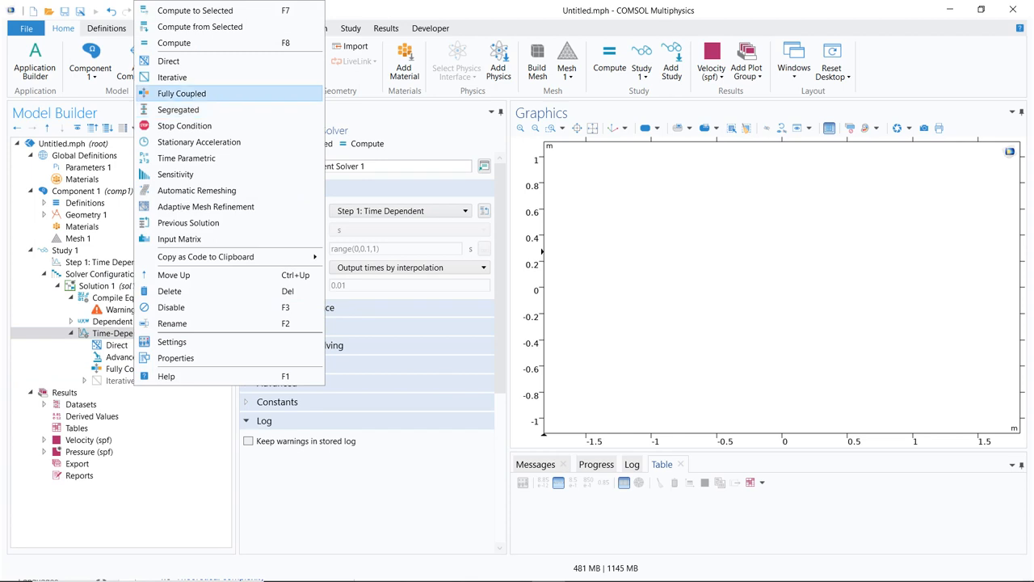
mouse_move(178, 110)
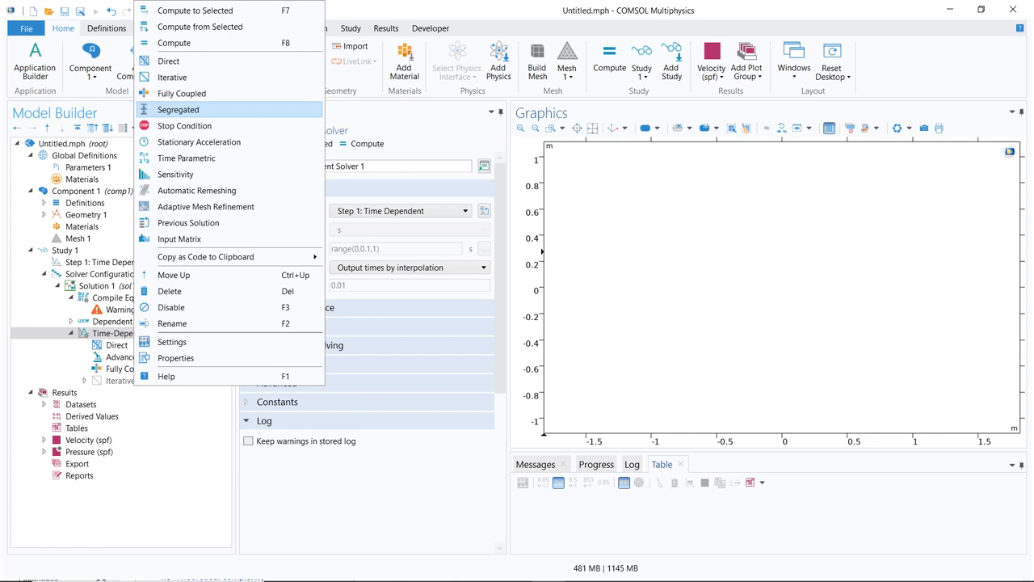
mouse_move(181, 92)
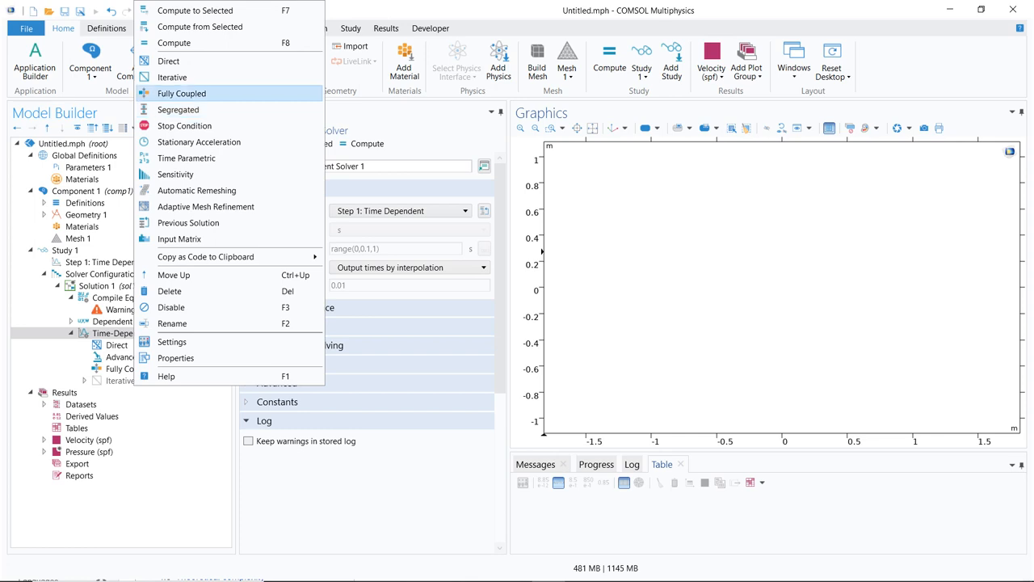
mouse_move(177, 110)
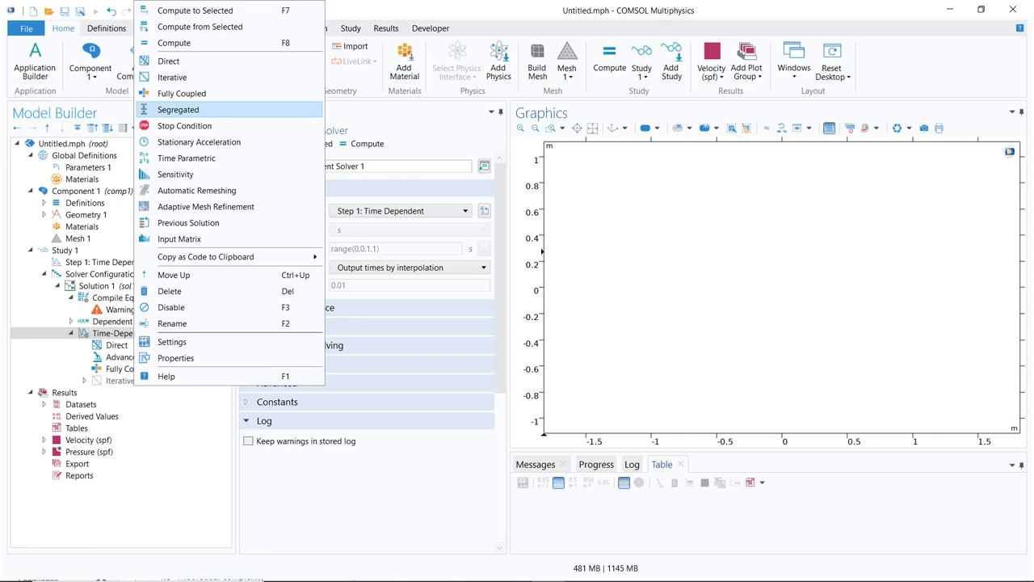
mouse_move(169, 61)
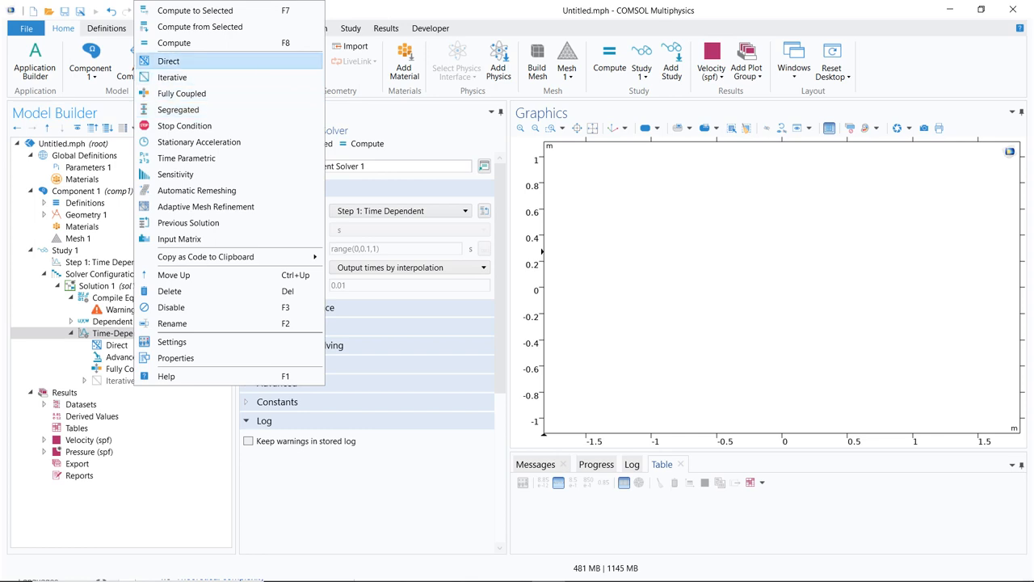
mouse_move(182, 92)
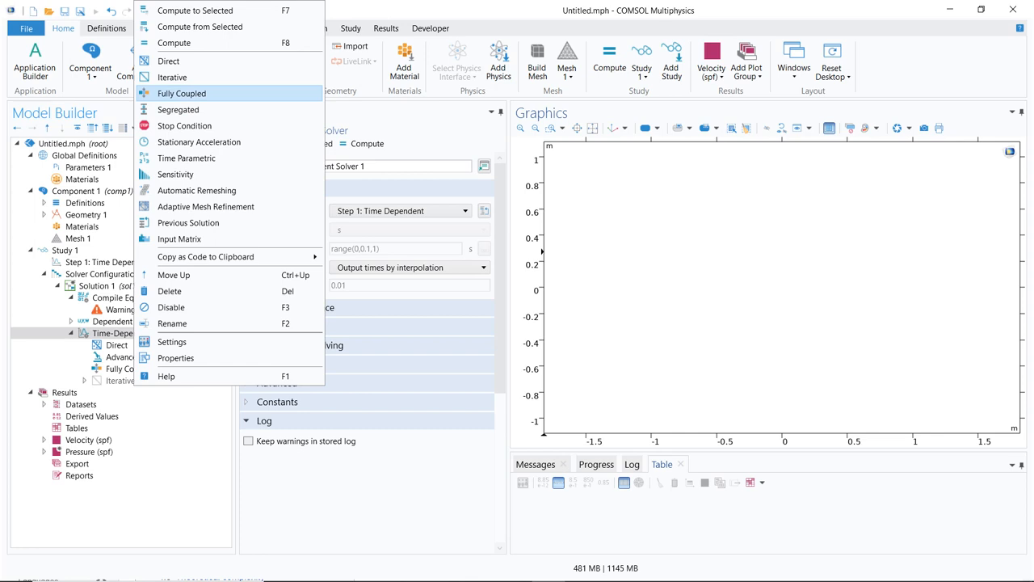
mouse_move(168, 61)
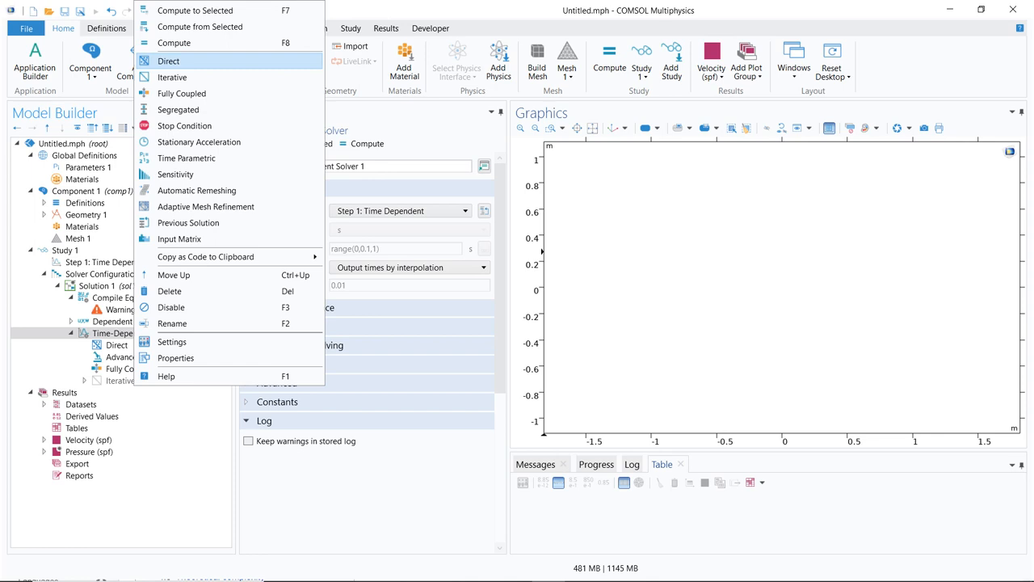
mouse_move(171, 78)
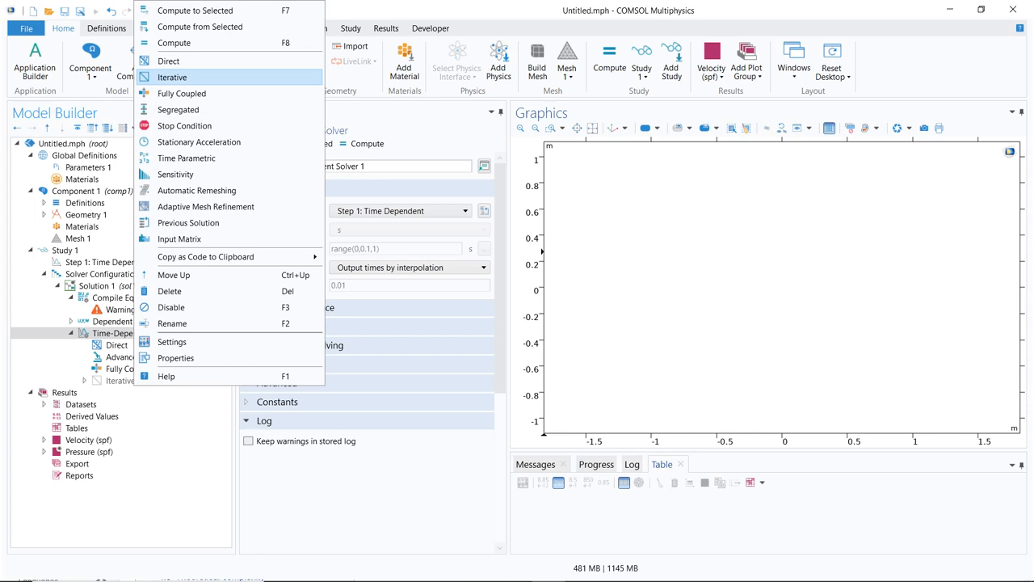
mouse_move(168, 62)
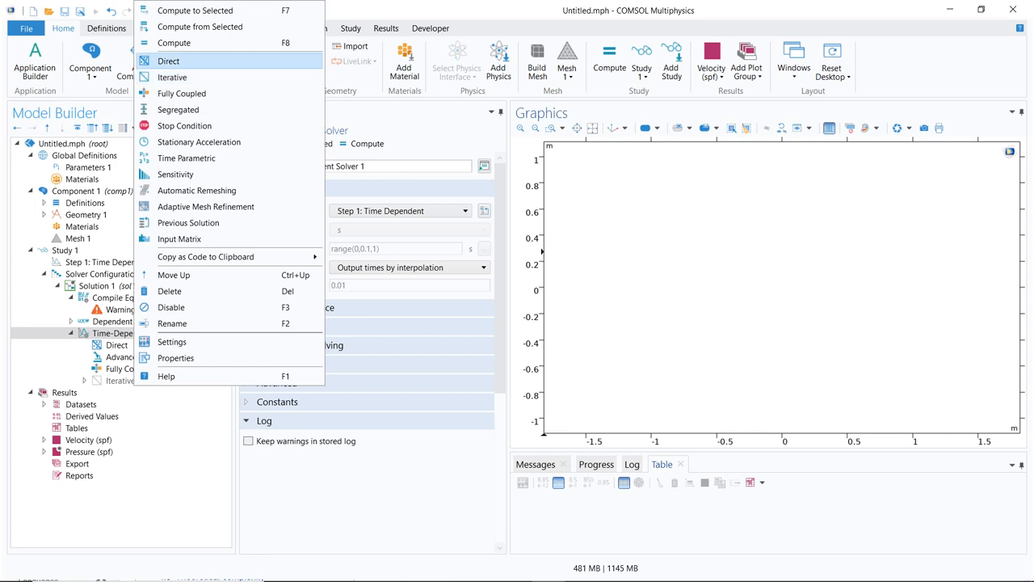
- Dismiss the context menu and display the Direct solver's MUMPS, pivoting and memory settings
click(171, 341)
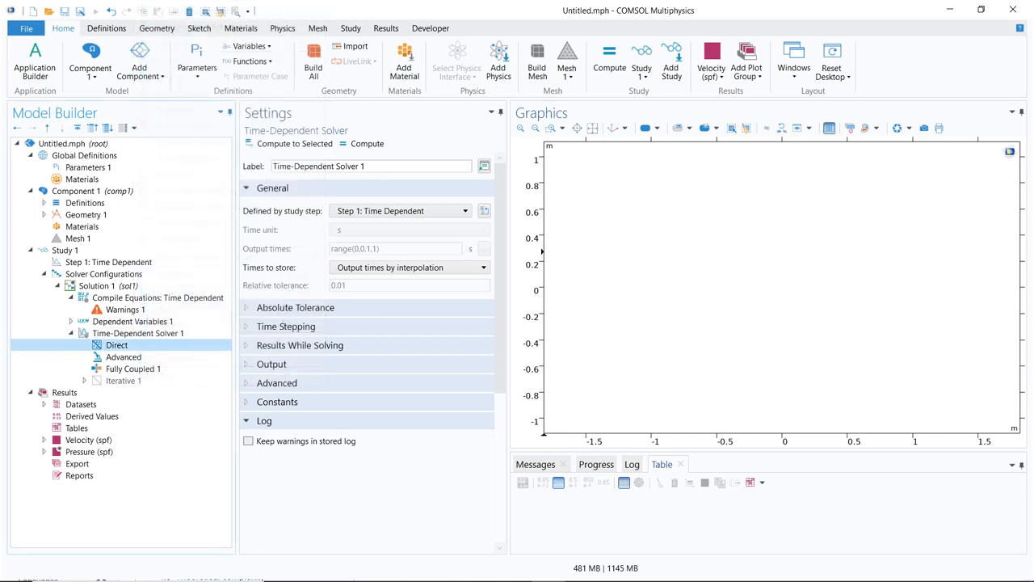
click(117, 346)
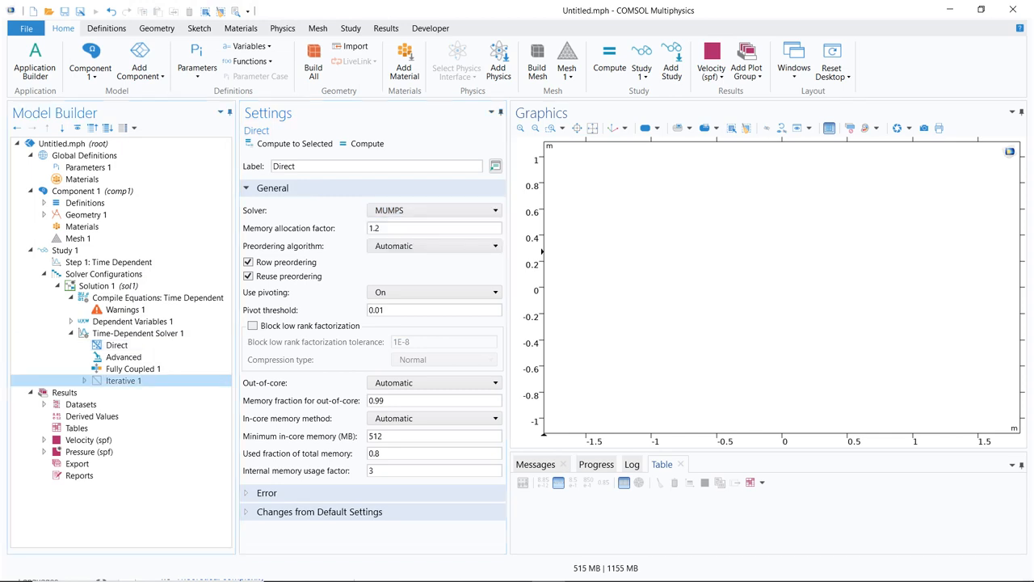
- List the preconditioners, such as Multigrid and Vanka, addable to Iterative 1
right_click(123, 382)
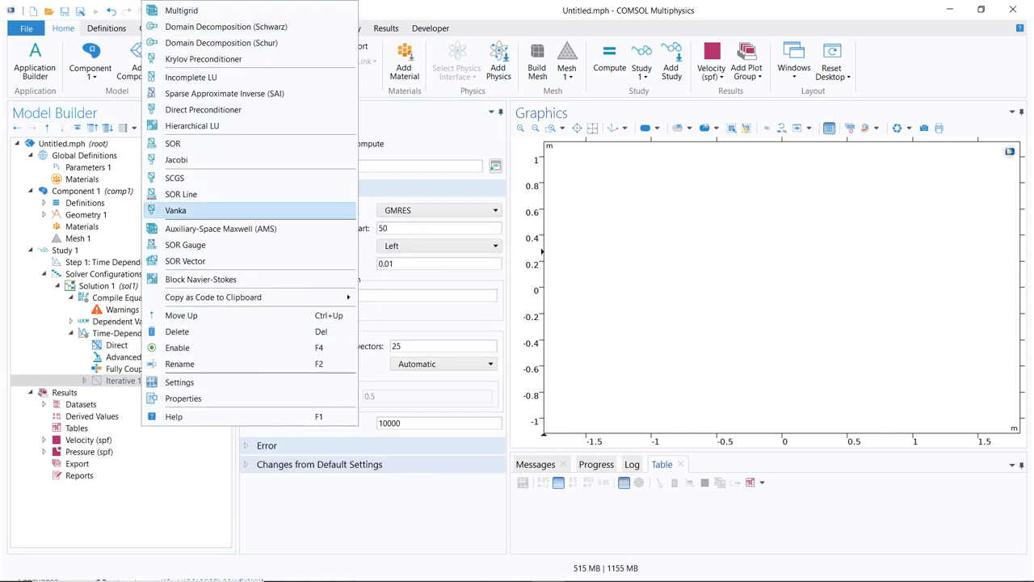
mouse_move(178, 346)
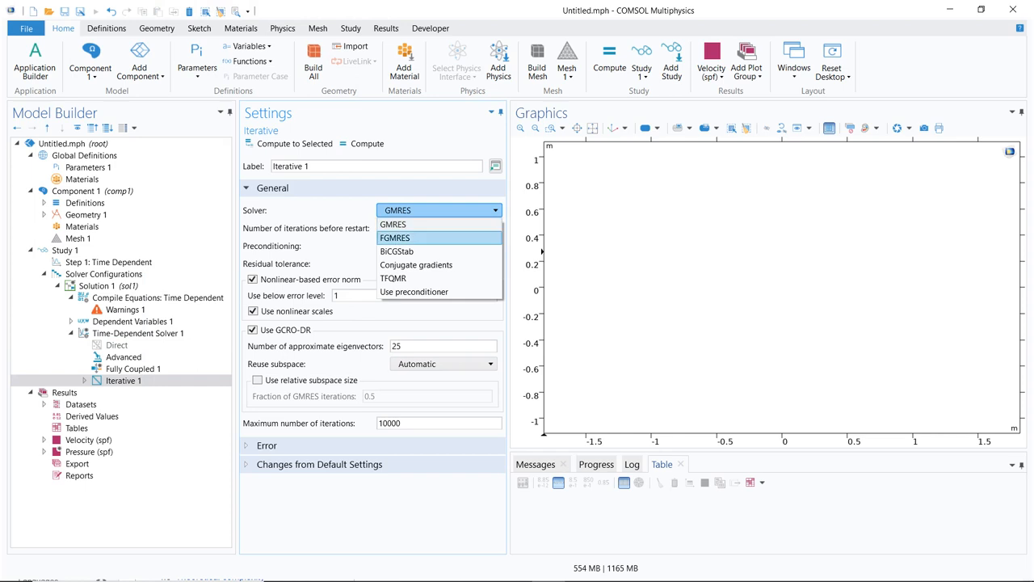
mouse_move(417, 265)
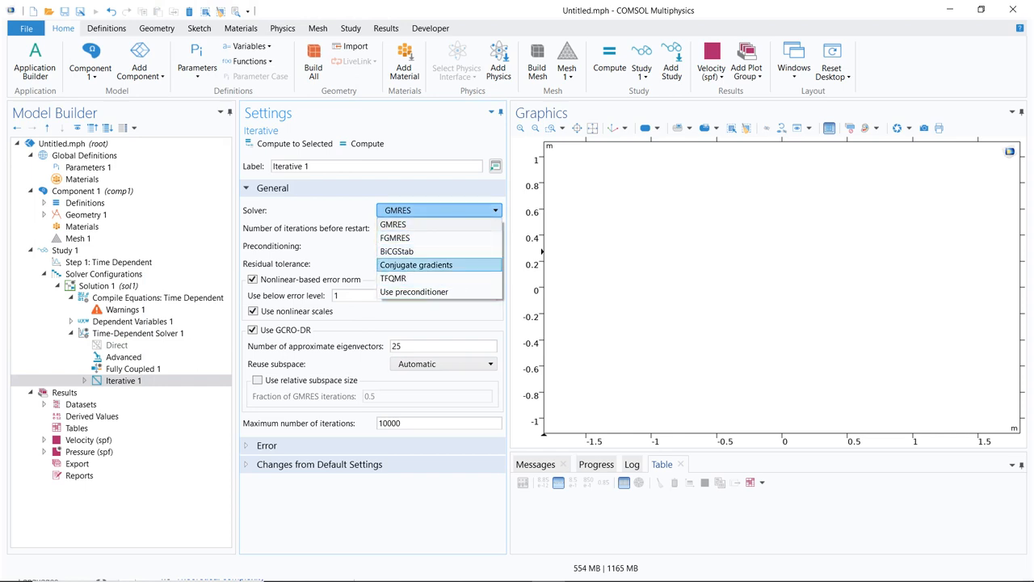
mouse_move(395, 237)
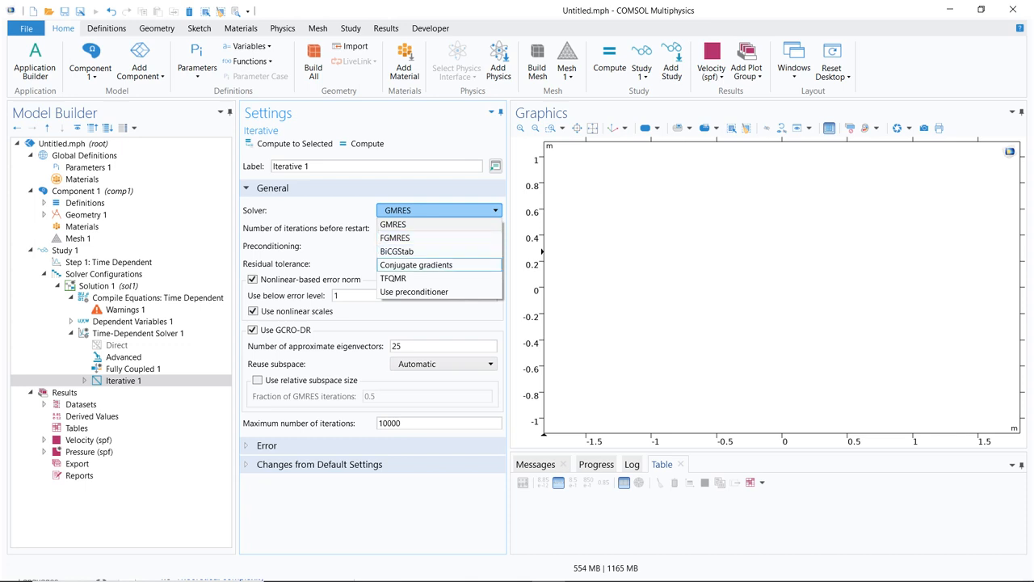
- Return to the Direct node's MUMPS settings and show its context menu
click(116, 346)
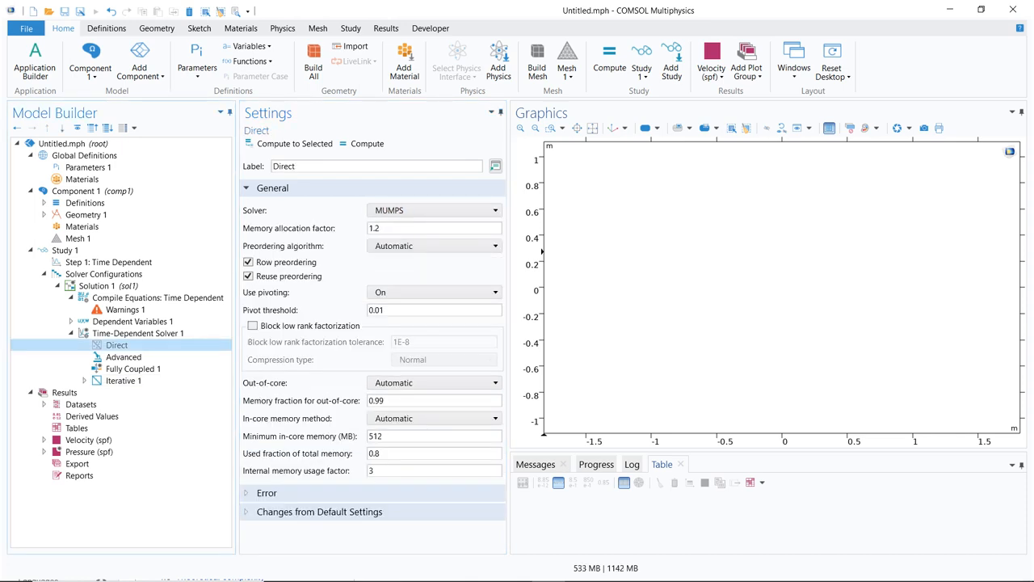
right_click(116, 344)
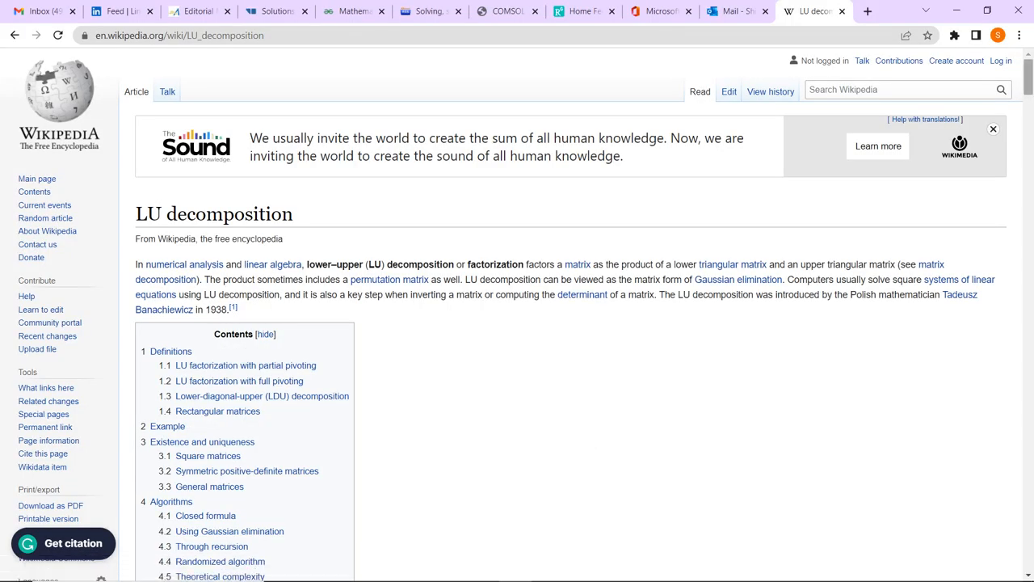
- Scroll the LU decomposition article from Definitions through pivoting variants and LDU form to the 2-by-2 example
scroll(down, 3)
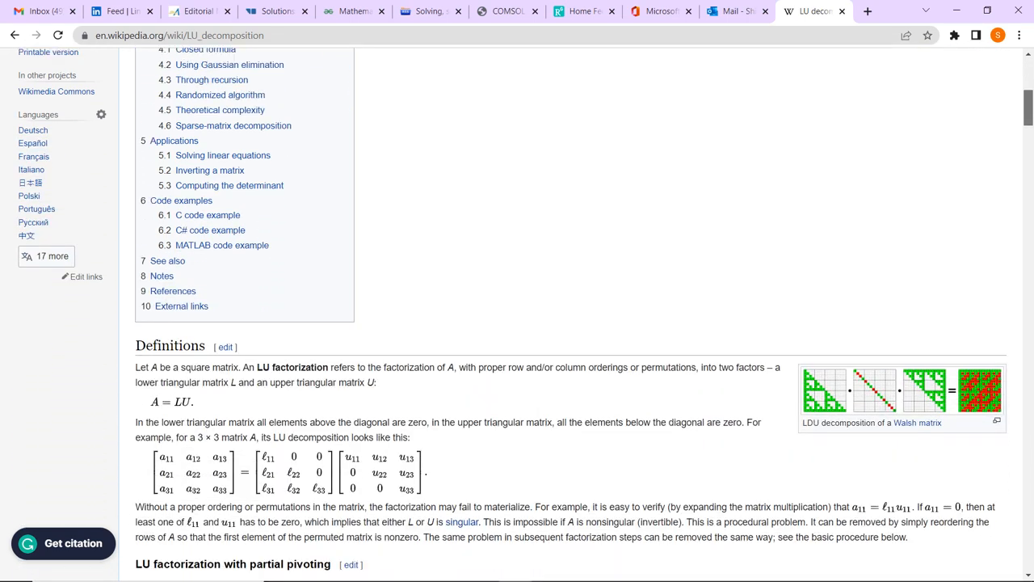
scroll(down, 3)
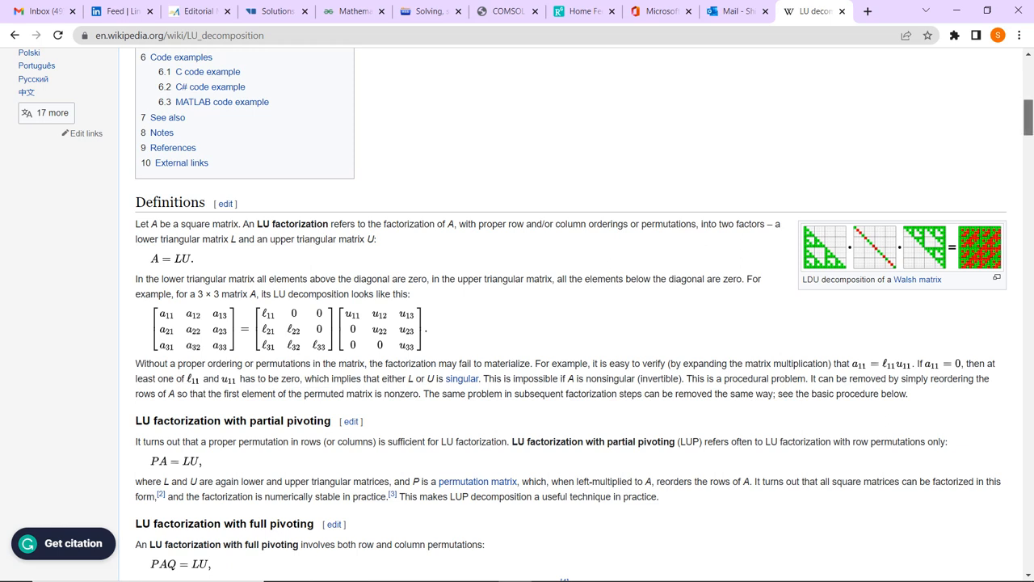
scroll(down, 3)
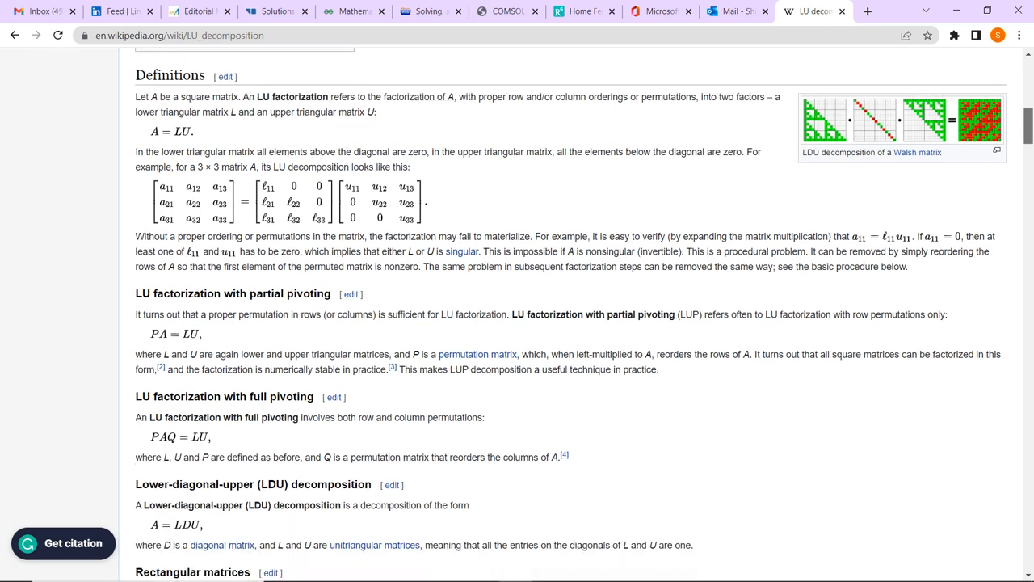
scroll(down, 3)
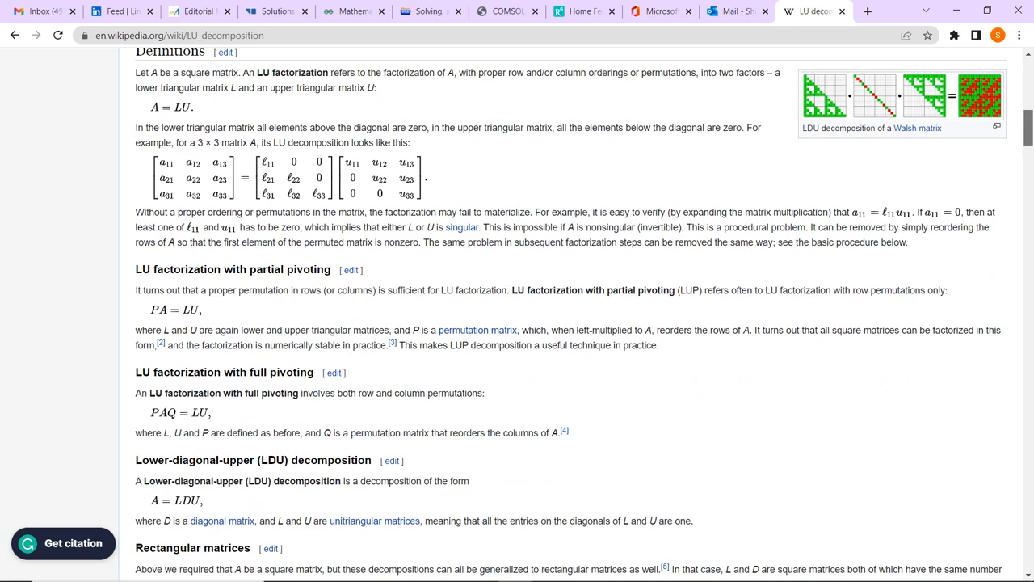
scroll(down, 3)
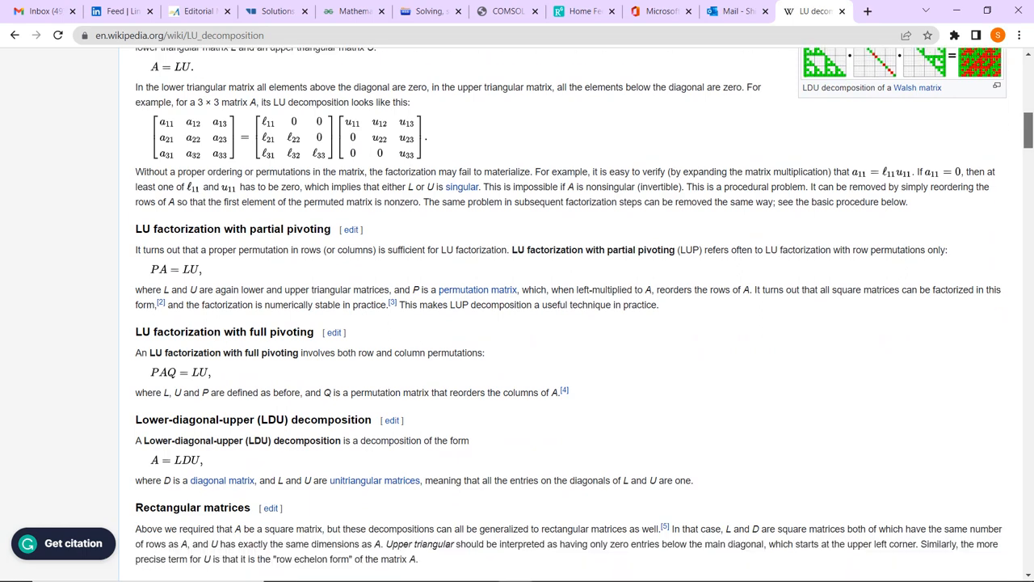
scroll(down, 3)
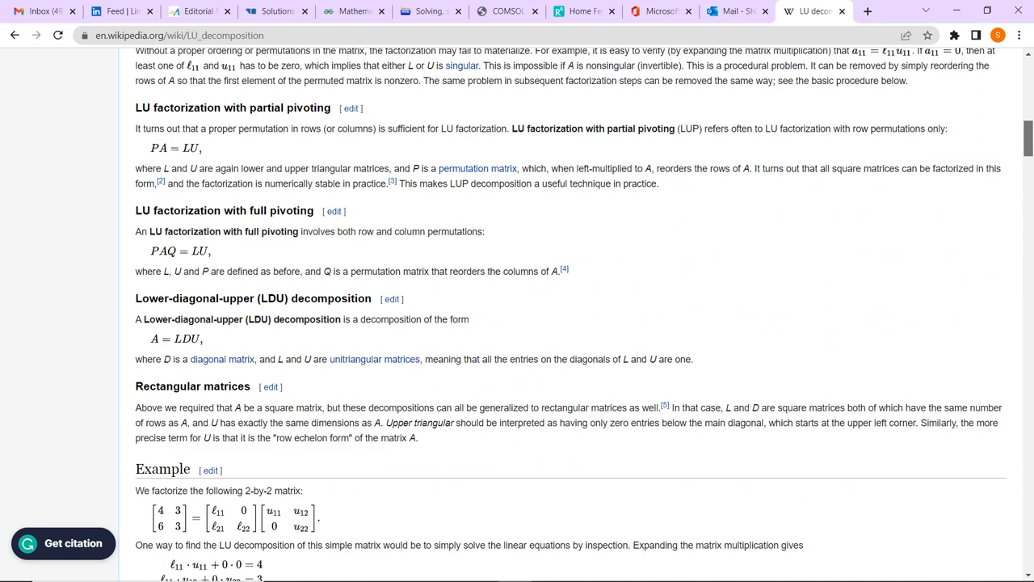
scroll(down, 3)
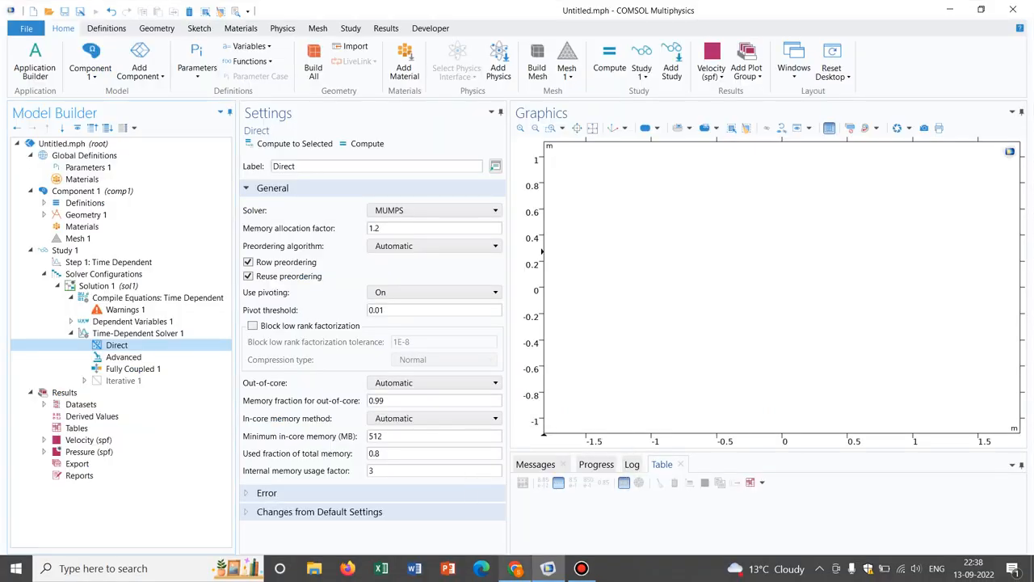
- Switch through the Reference Manual PDF and forum thread tabs to the COMSOL blog post on direct and iterative solvers
click(812, 10)
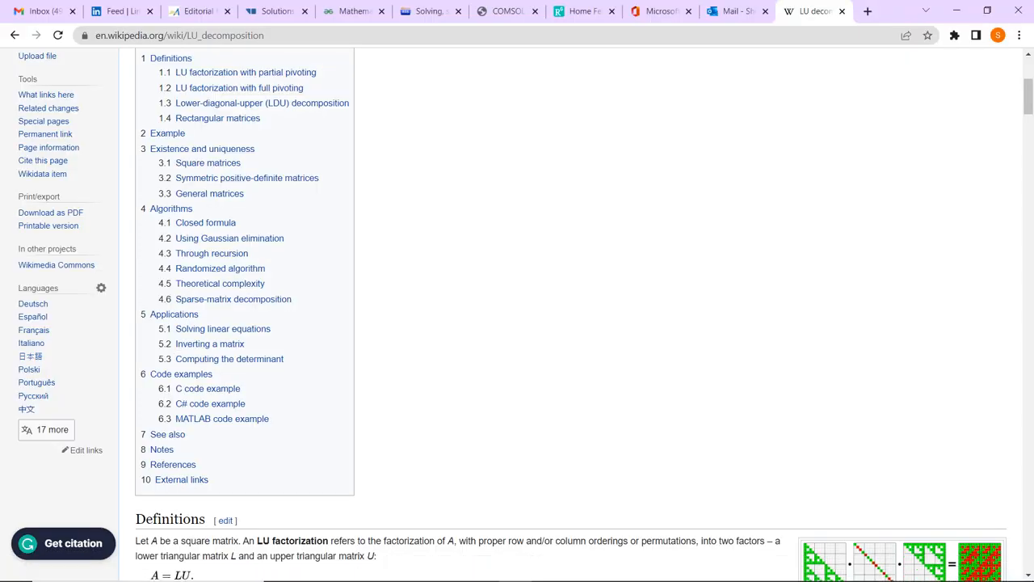
click(508, 10)
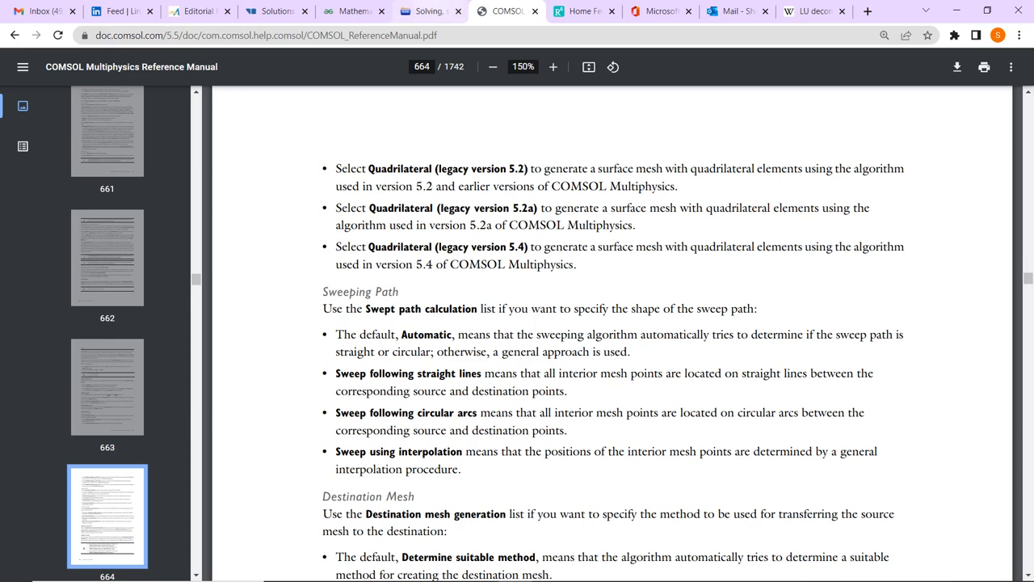
click(430, 9)
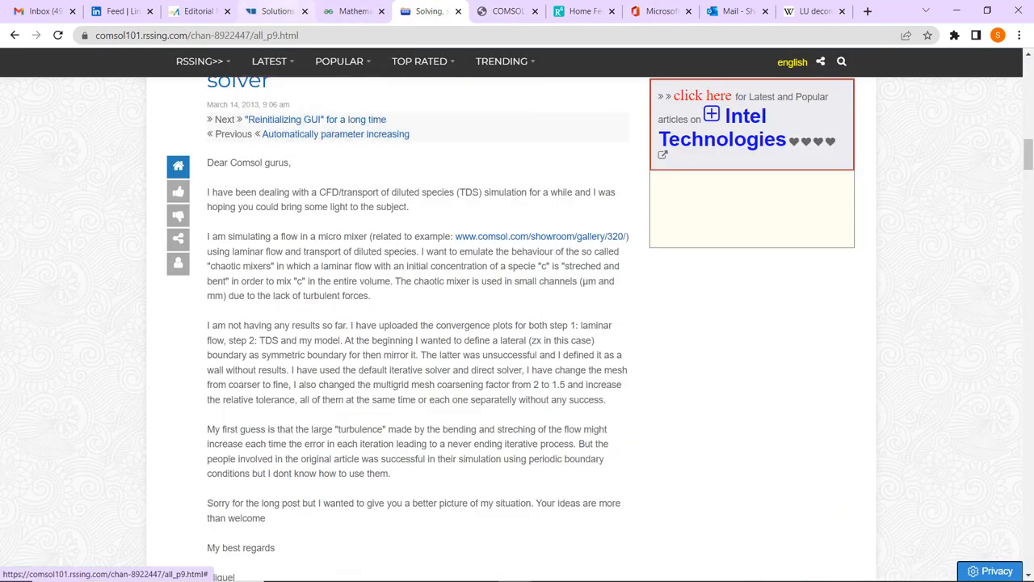
click(275, 10)
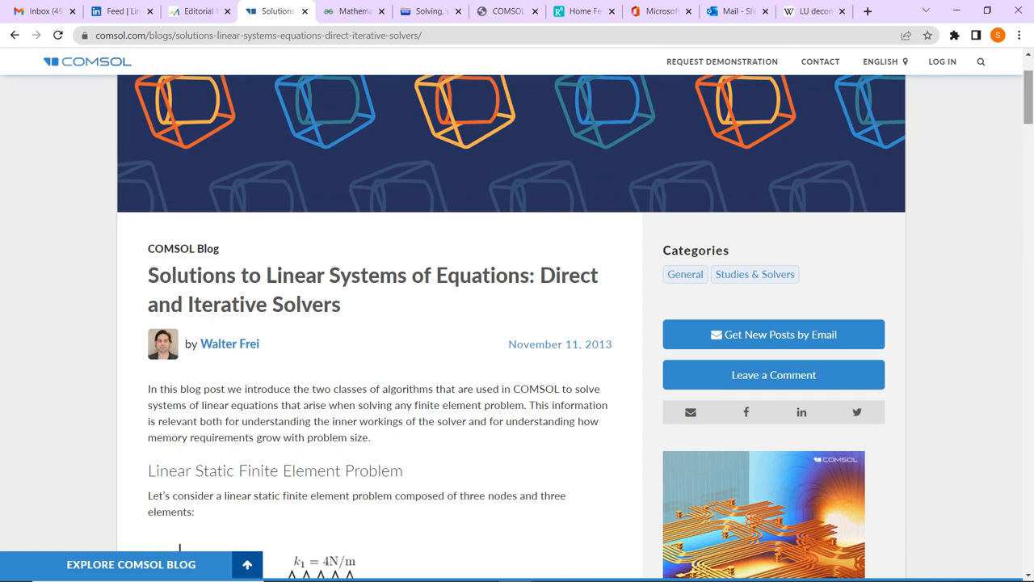
- Scroll the blog post past the three-spring diagram and matrix equations to the Direct Methods heading
scroll(down, 3)
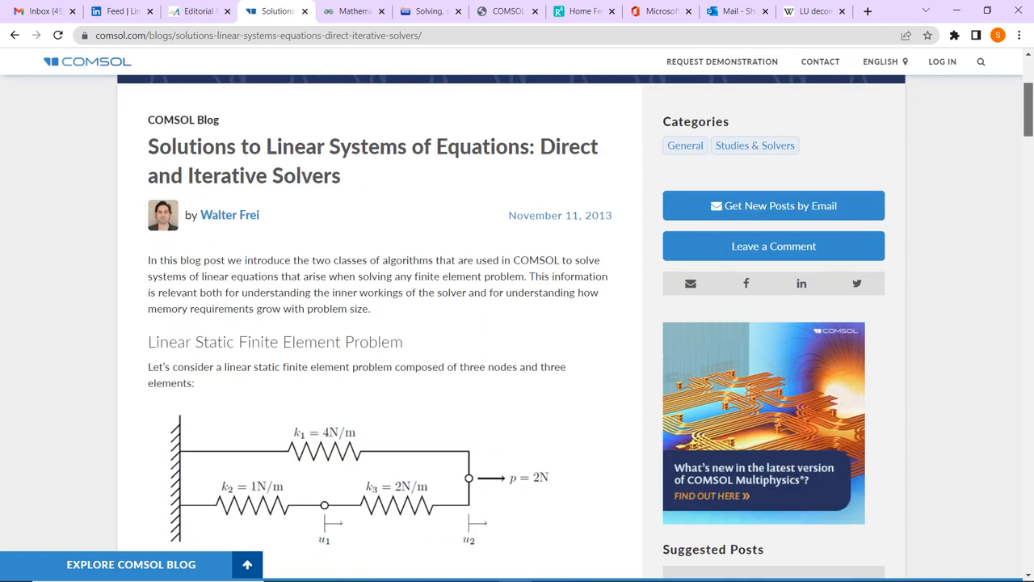
scroll(down, 3)
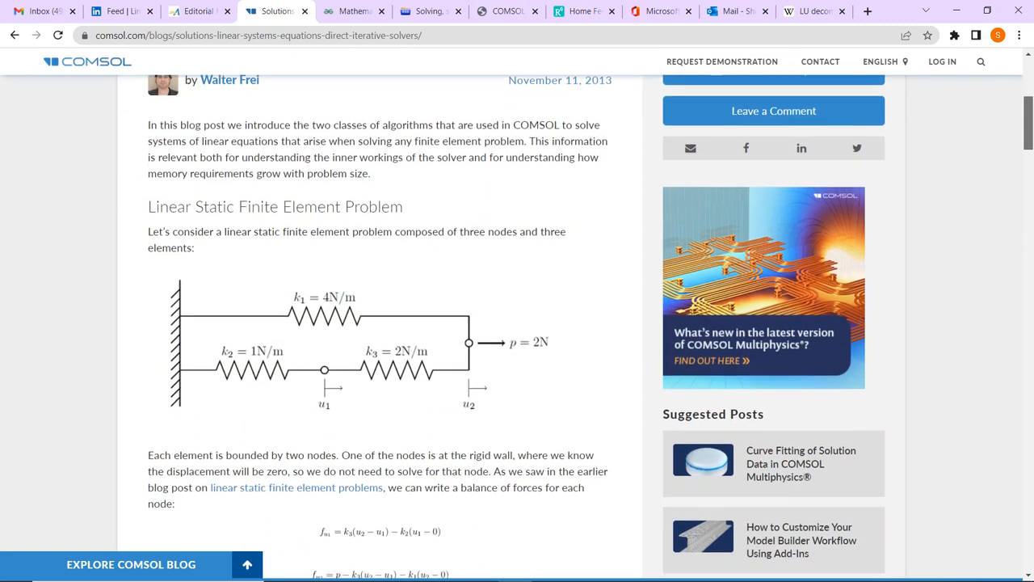
scroll(down, 3)
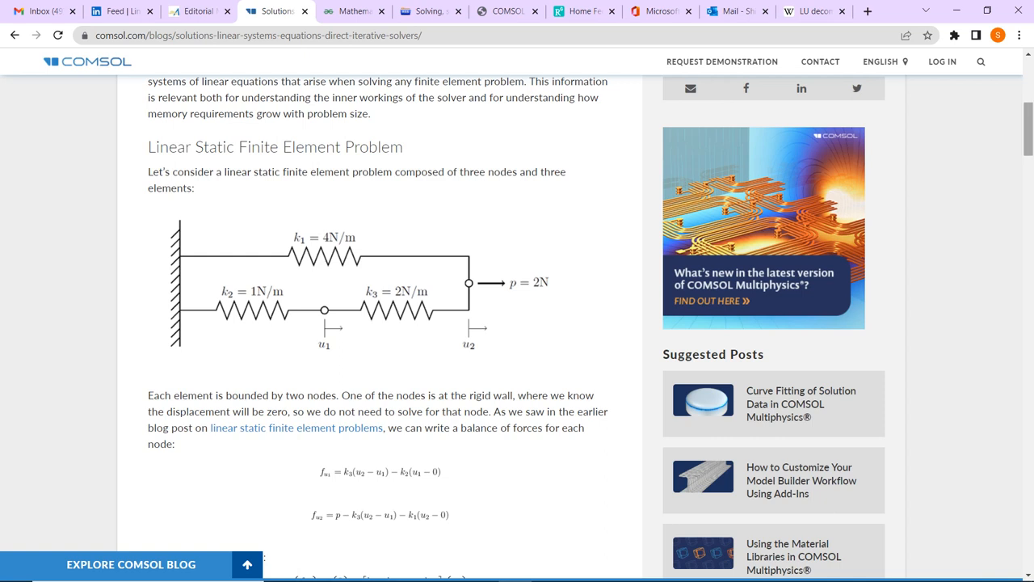
scroll(down, 3)
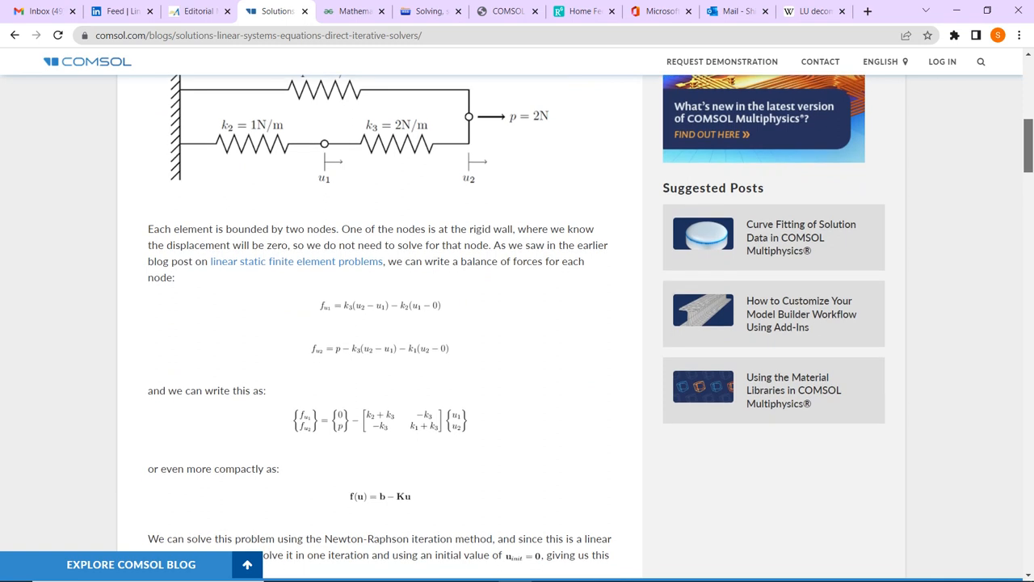
scroll(down, 3)
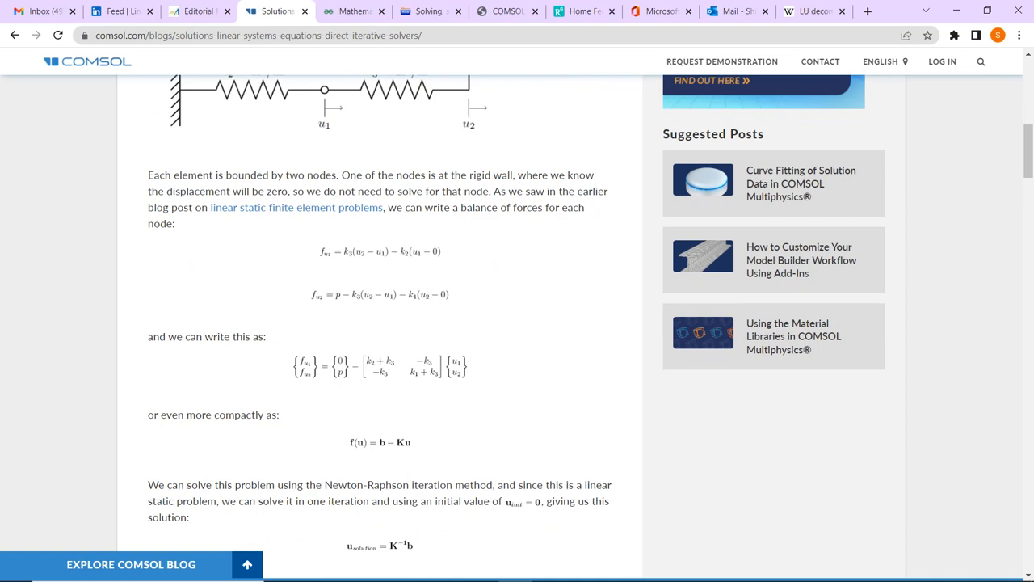
scroll(down, 3)
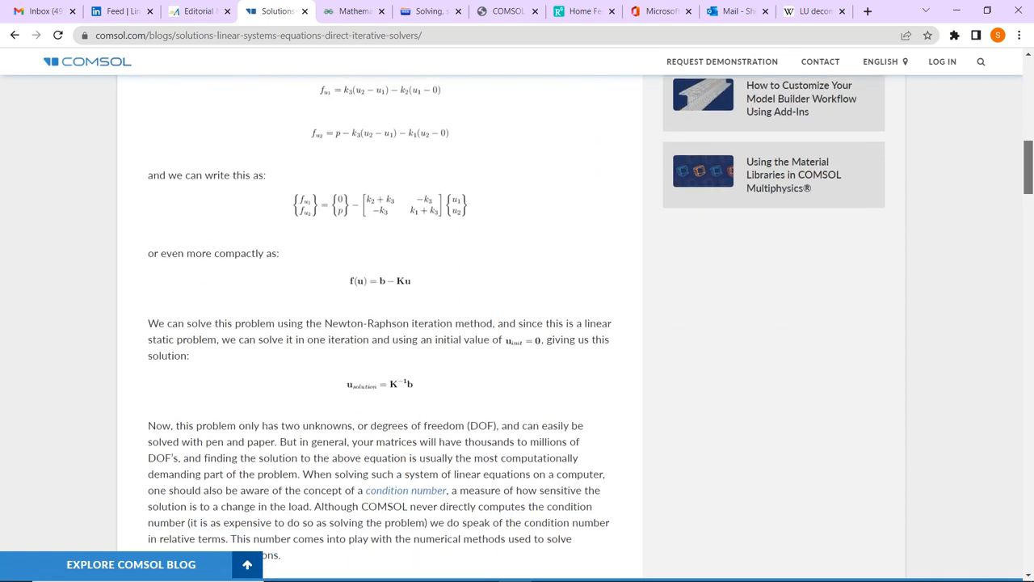
scroll(down, 3)
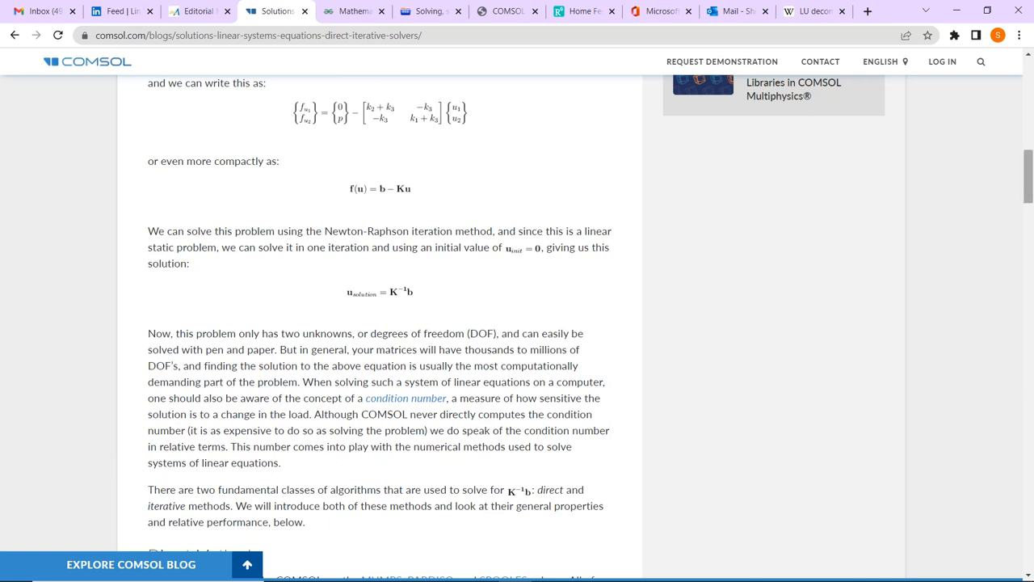
scroll(down, 3)
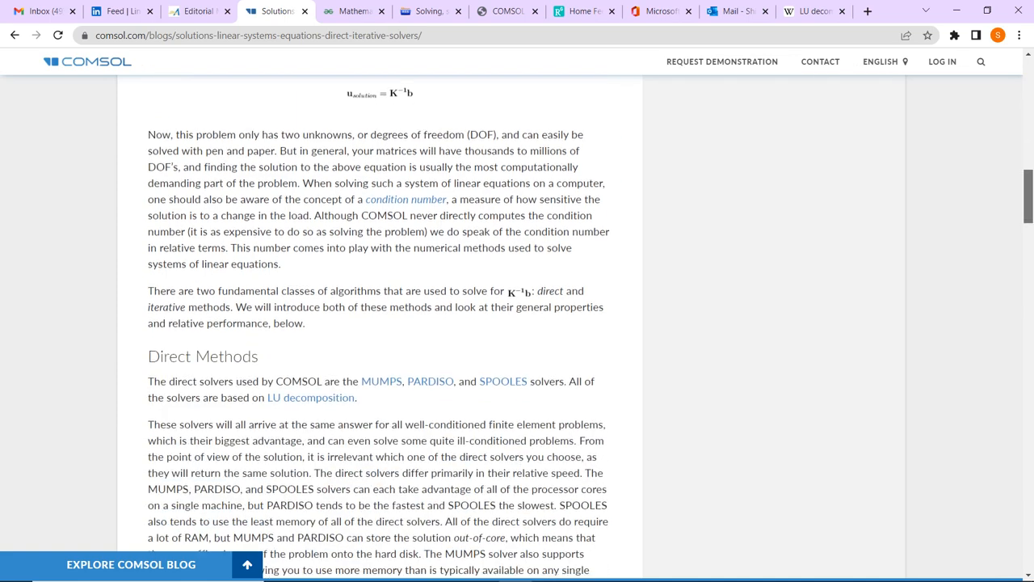
- Scroll through the Direct Methods section comparing MUMPS, PARDISO and SPOOLES
scroll(down, 3)
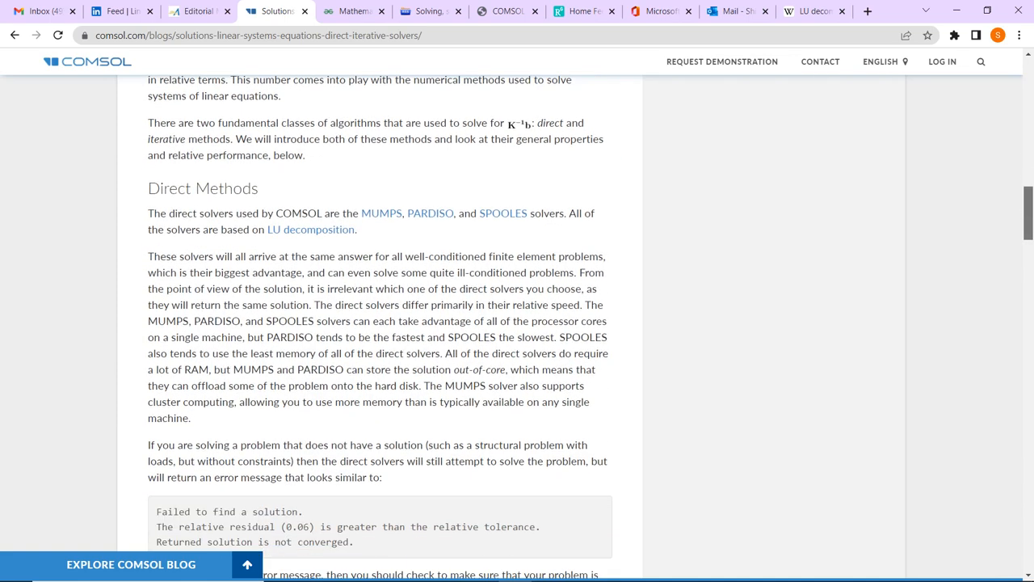
scroll(down, 3)
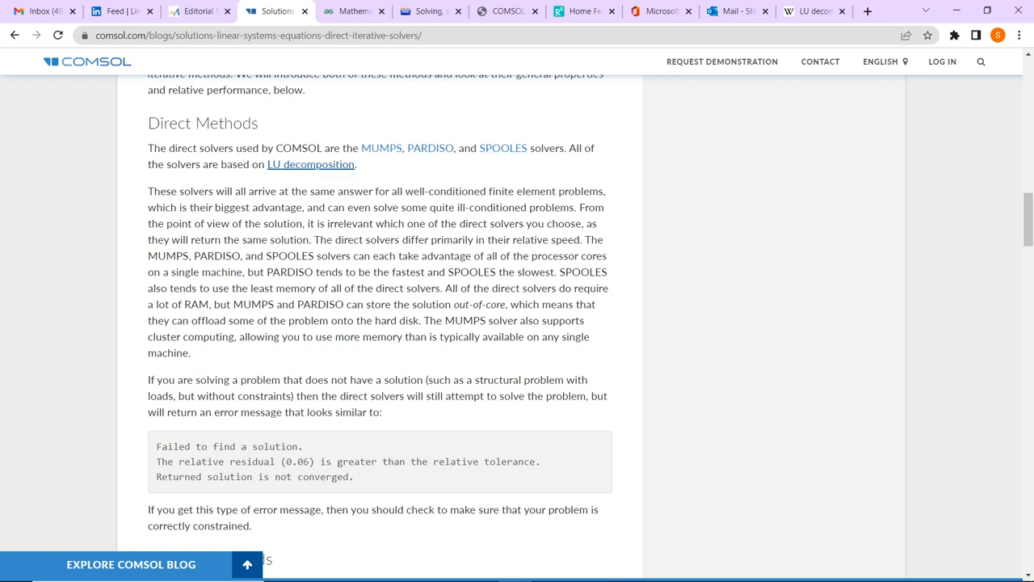
mouse_move(311, 165)
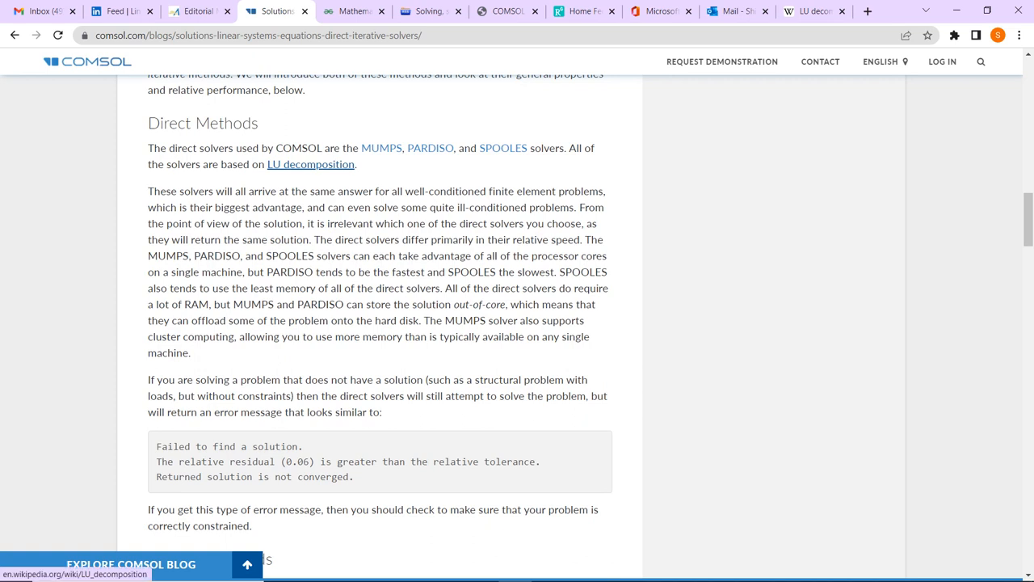
mouse_move(310, 164)
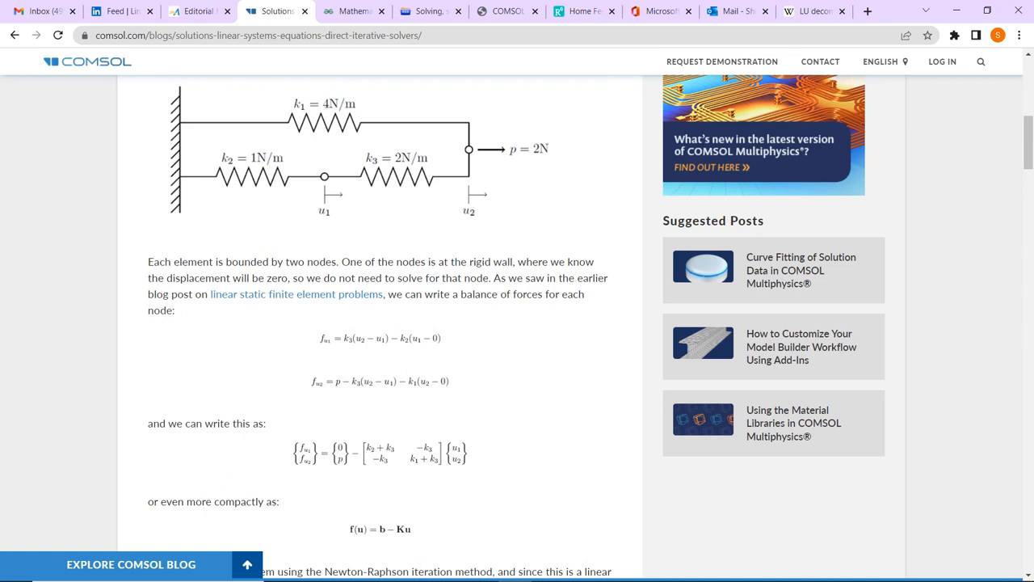
- Scroll through Iterative Methods, its convergence graph and relative tolerance setting, then back toward the top
scroll(down, 3)
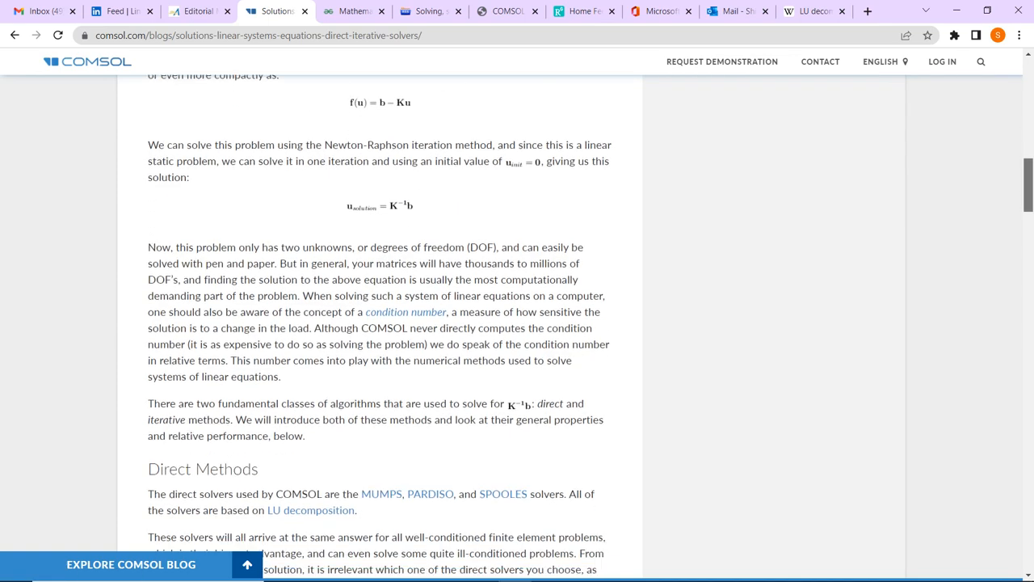
scroll(down, 3)
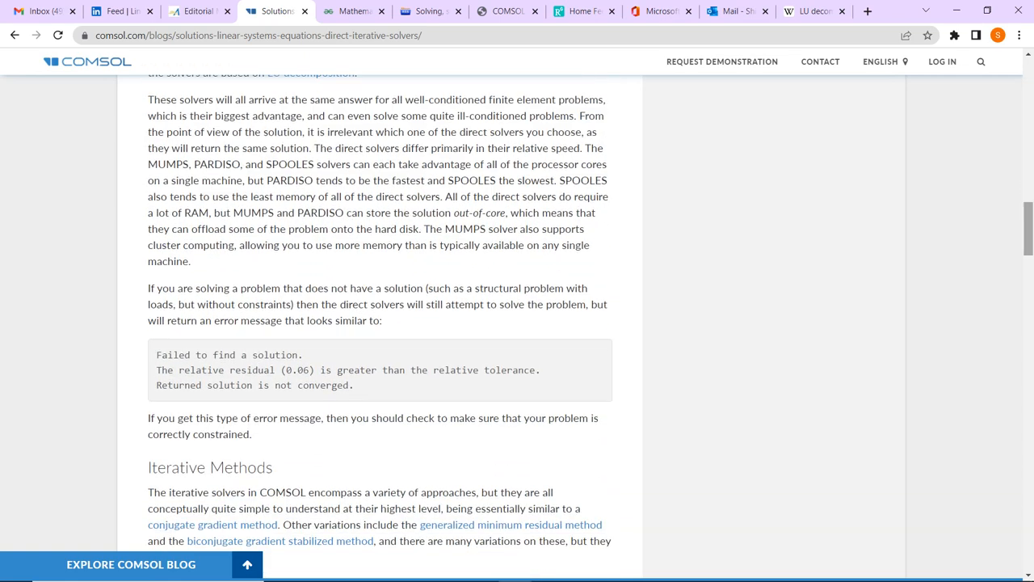
scroll(down, 3)
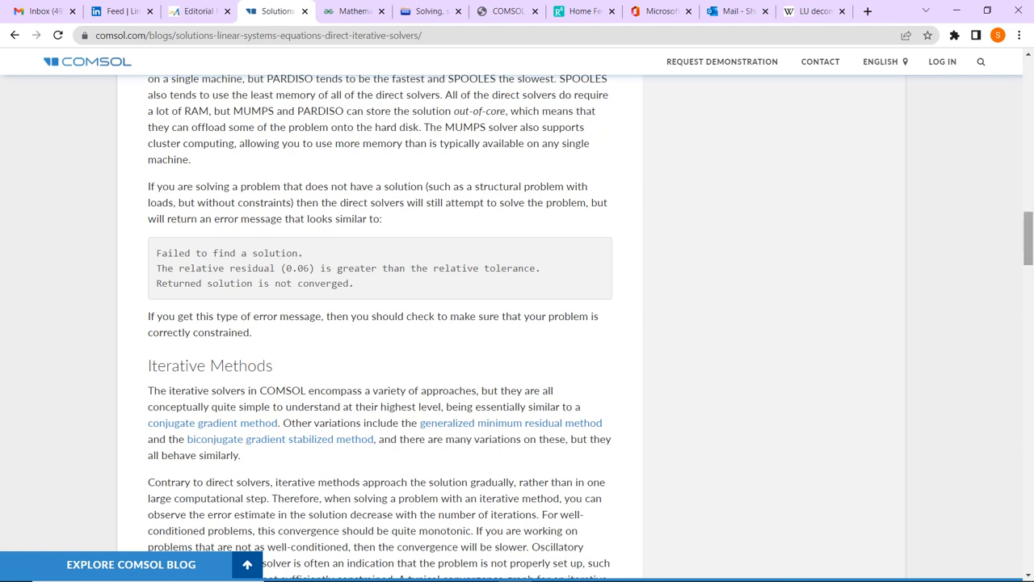
scroll(down, 3)
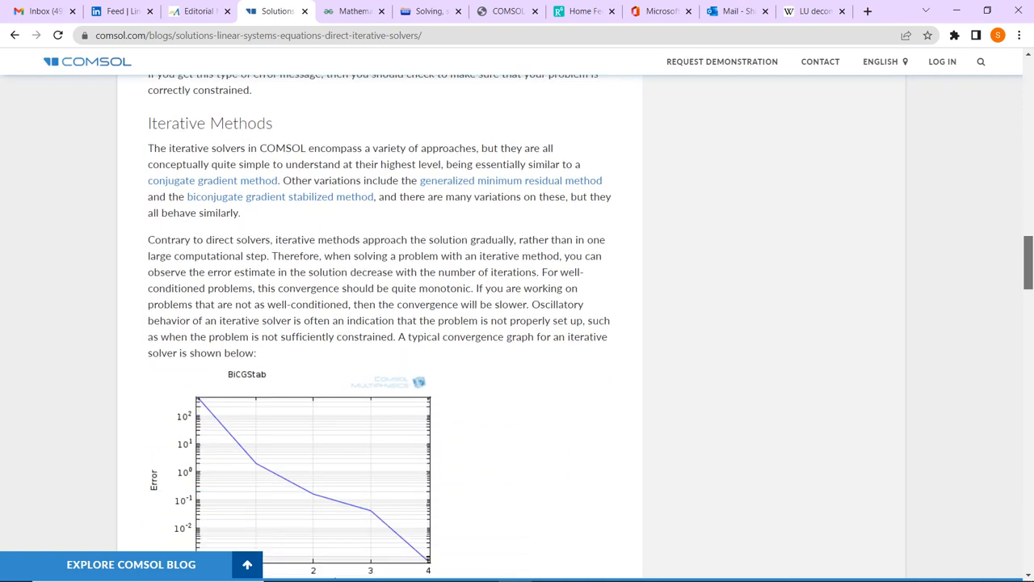
scroll(down, 3)
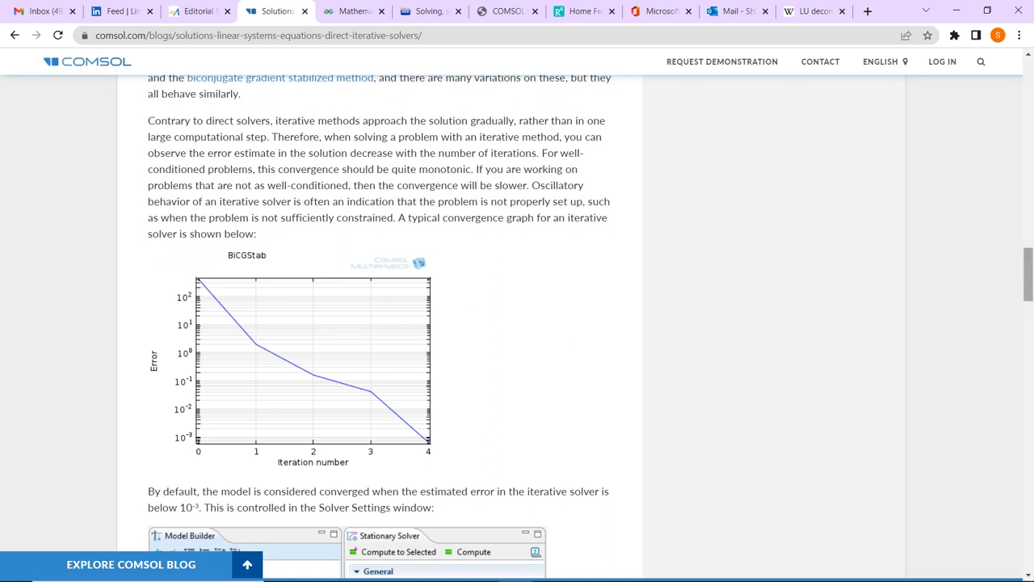
scroll(down, 3)
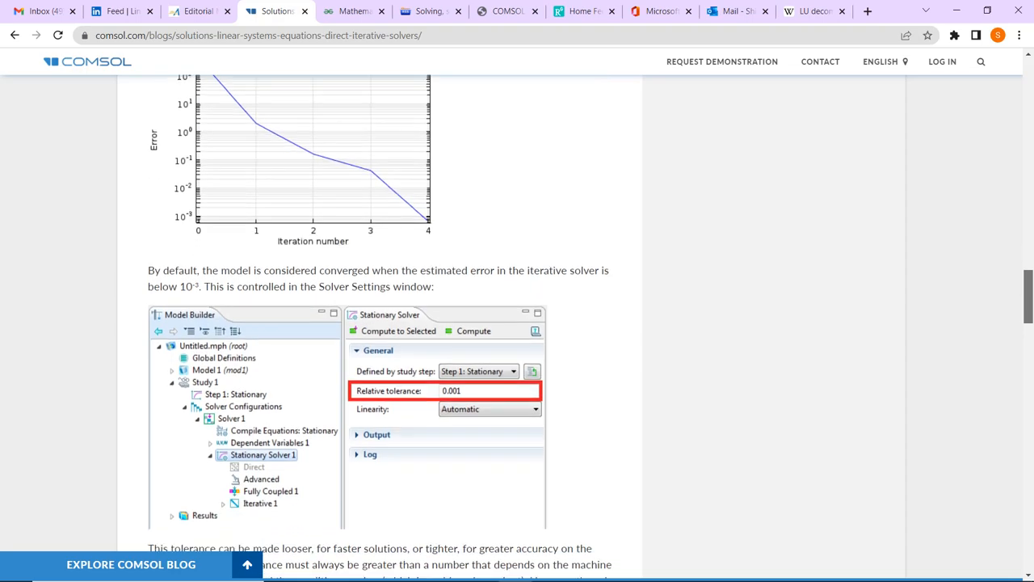
scroll(down, 3)
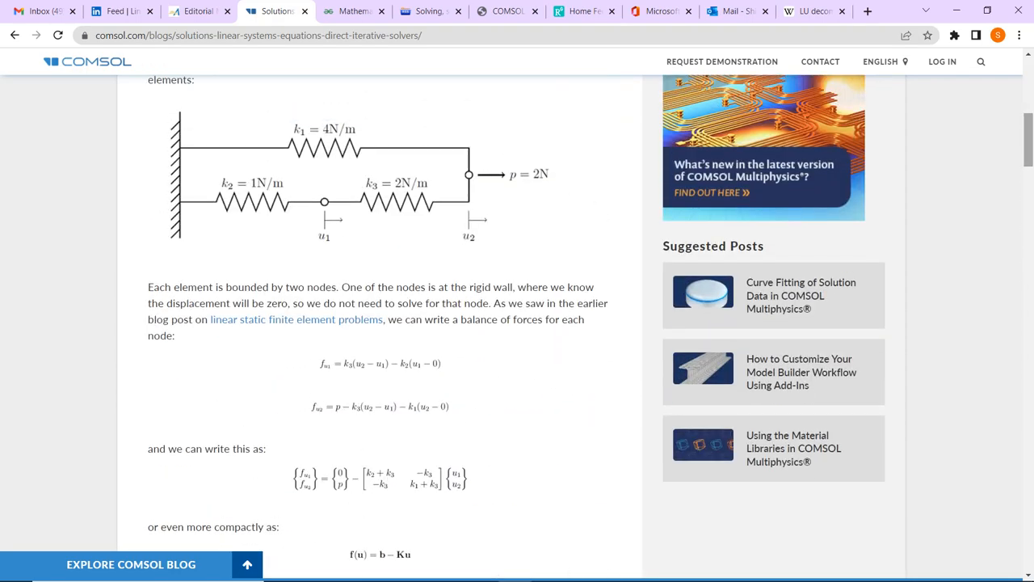
scroll(up, 3)
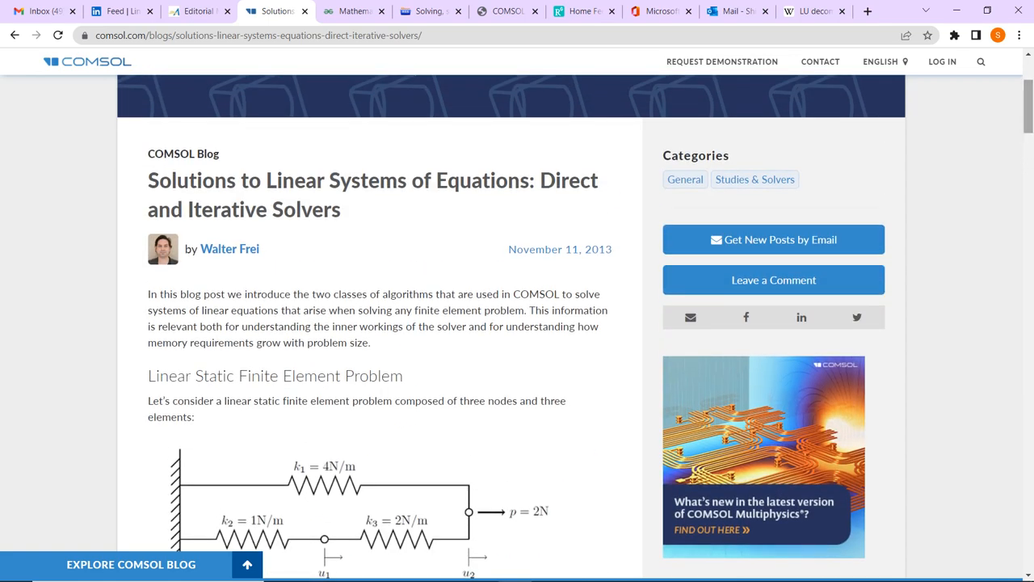